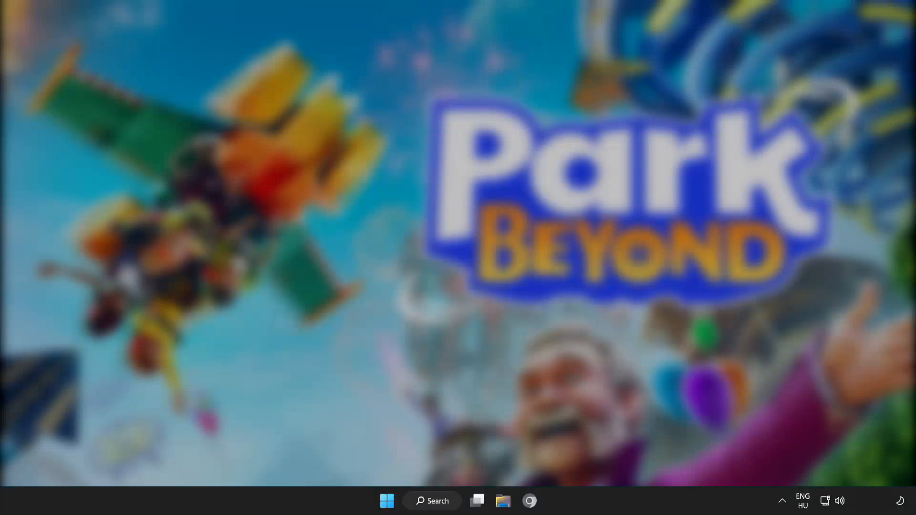
Find and launch Device Manager by searching 'device' in Windows Search.
left_click(431, 501)
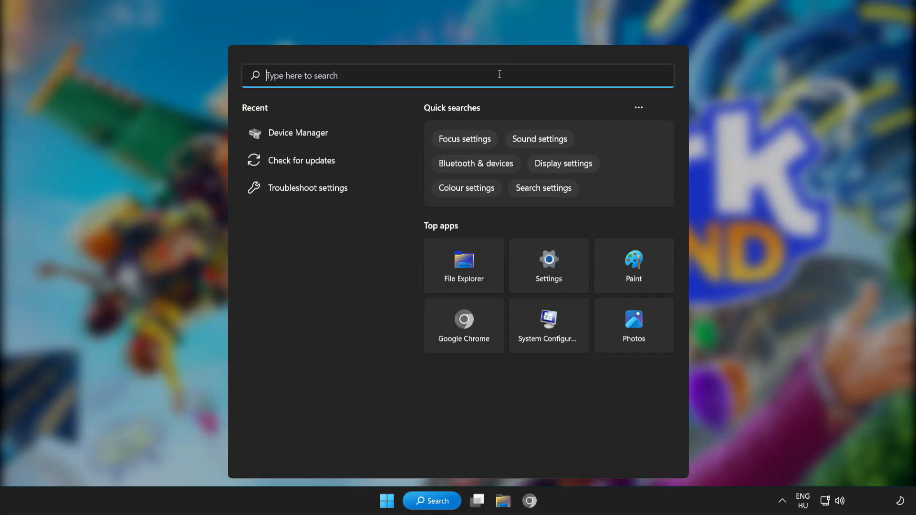
type("device manager")
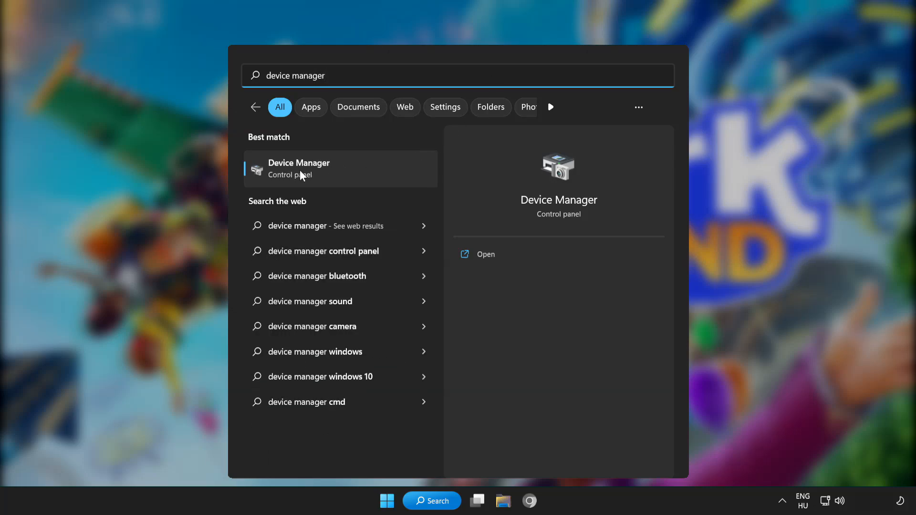
left_click(298, 169)
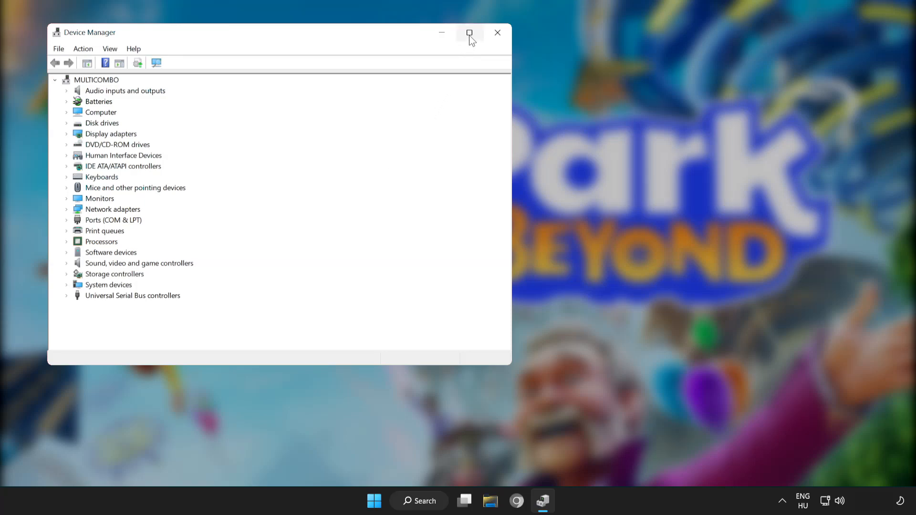
Maximize Device Manager and locate the VMware SVGA 3D display adapter.
left_click(470, 33)
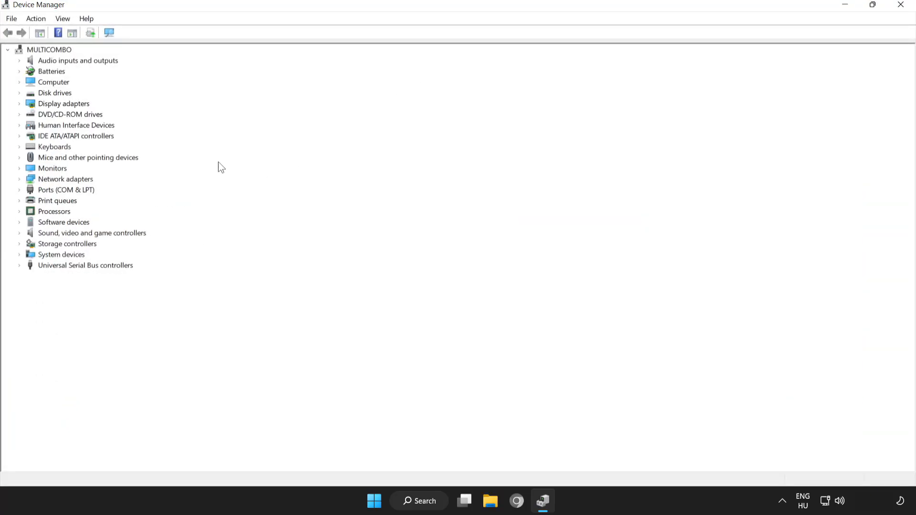
left_click(63, 103)
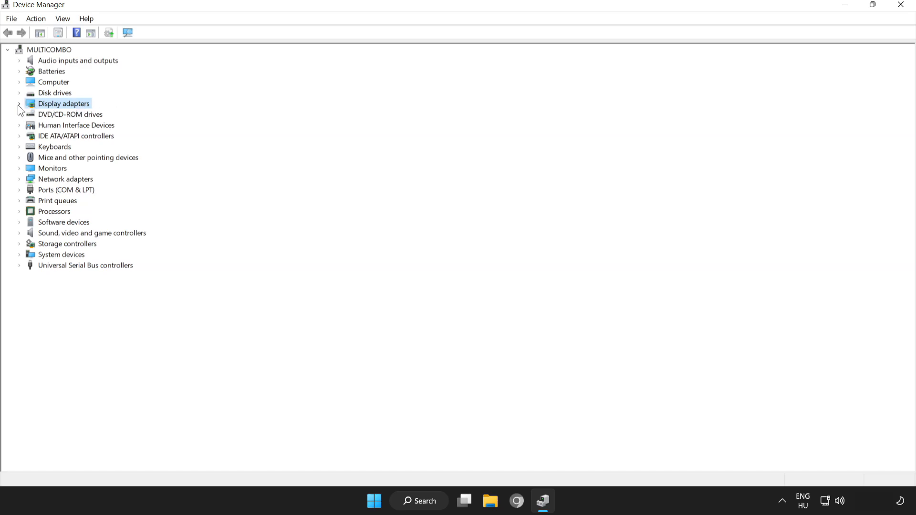
left_click(19, 103)
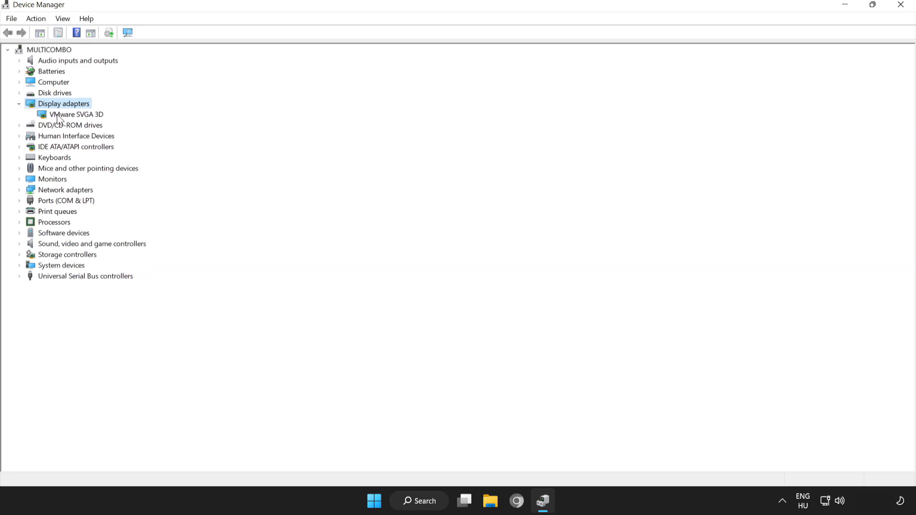
left_click(70, 114)
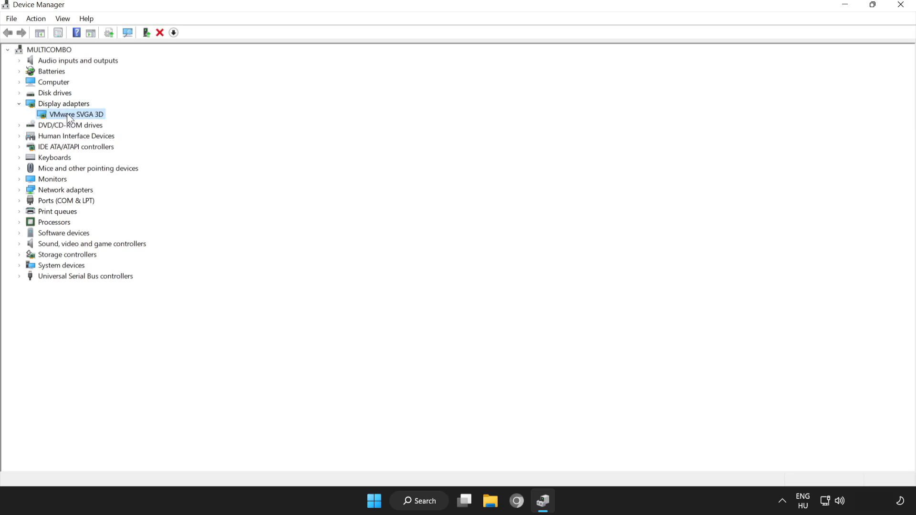
right_click(69, 115)
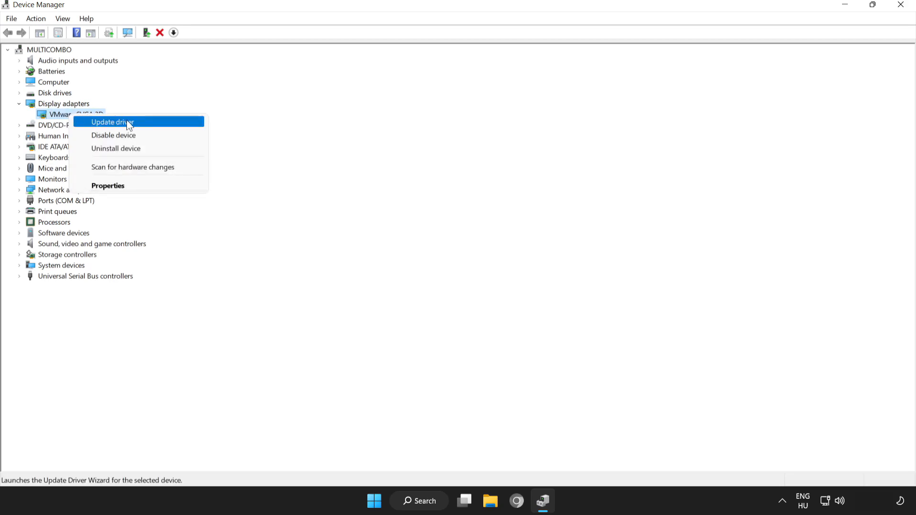
Run an automatic driver update check on the adapter and dismiss the 'best driver installed' result.
left_click(112, 122)
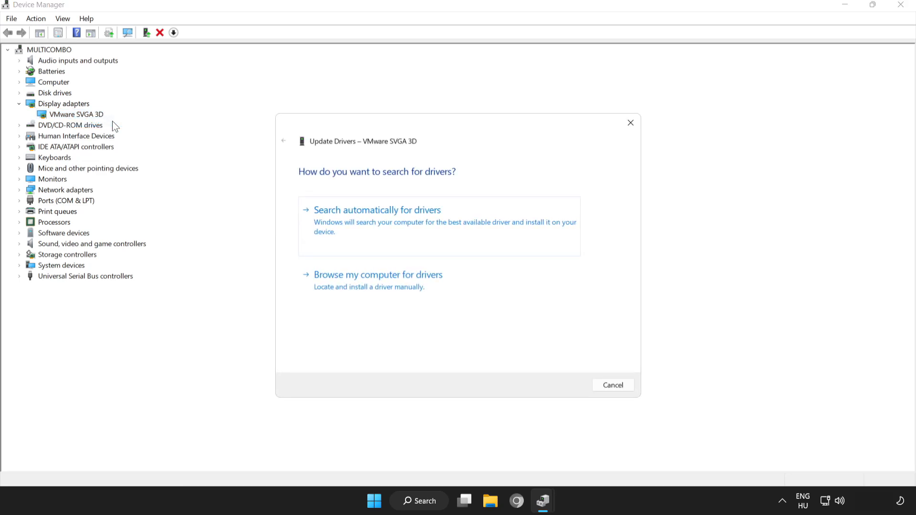
mouse_move(482, 209)
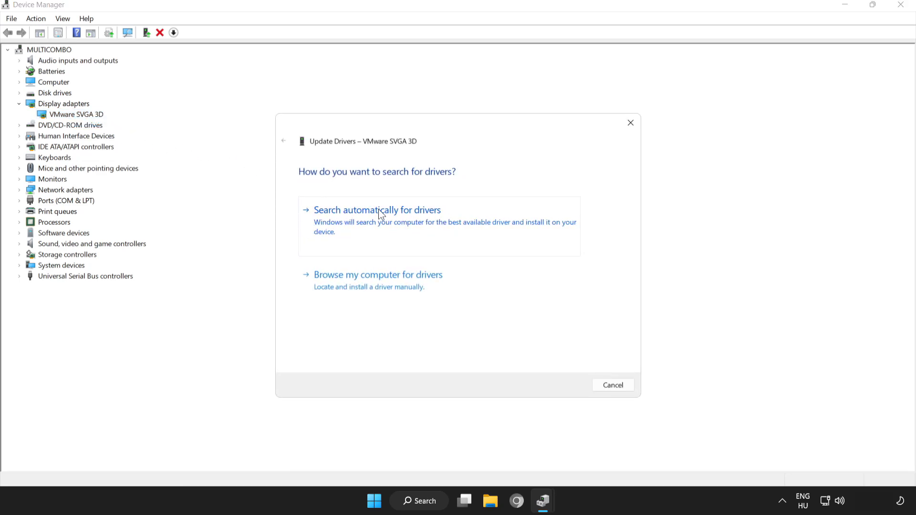
left_click(378, 210)
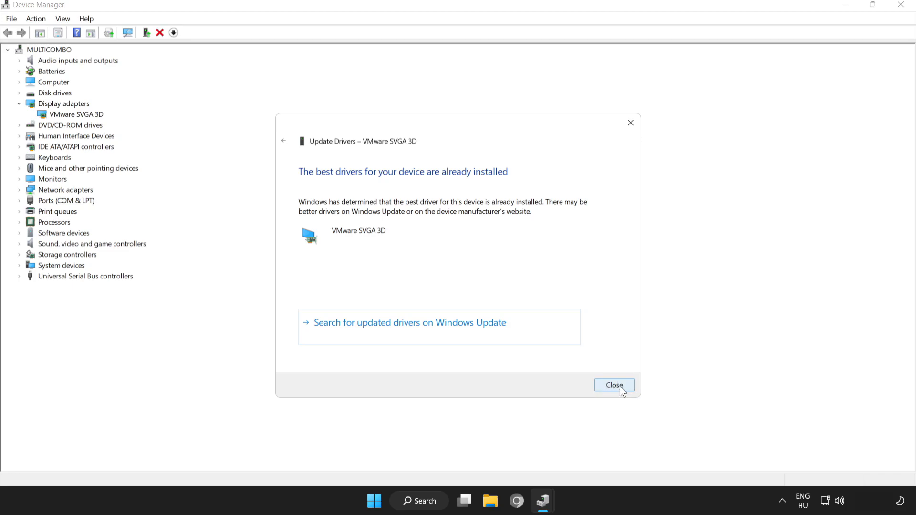
left_click(614, 384)
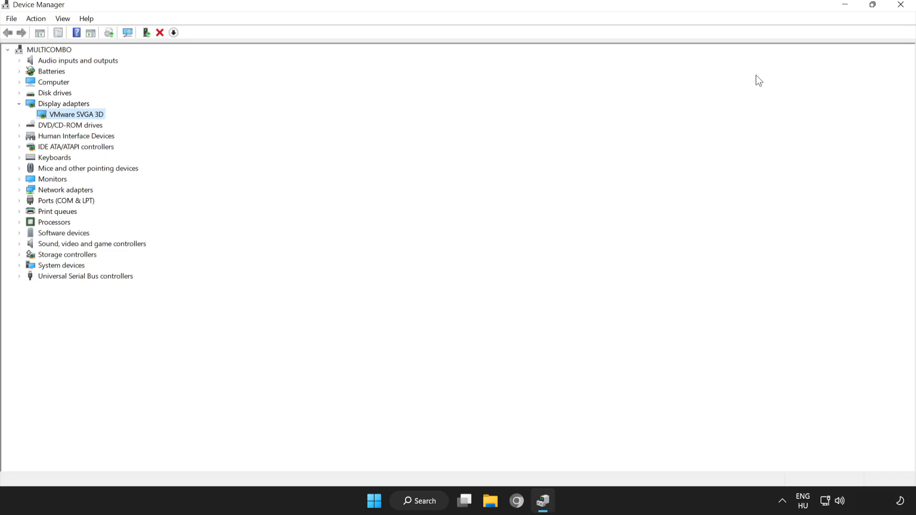
mouse_move(899, 6)
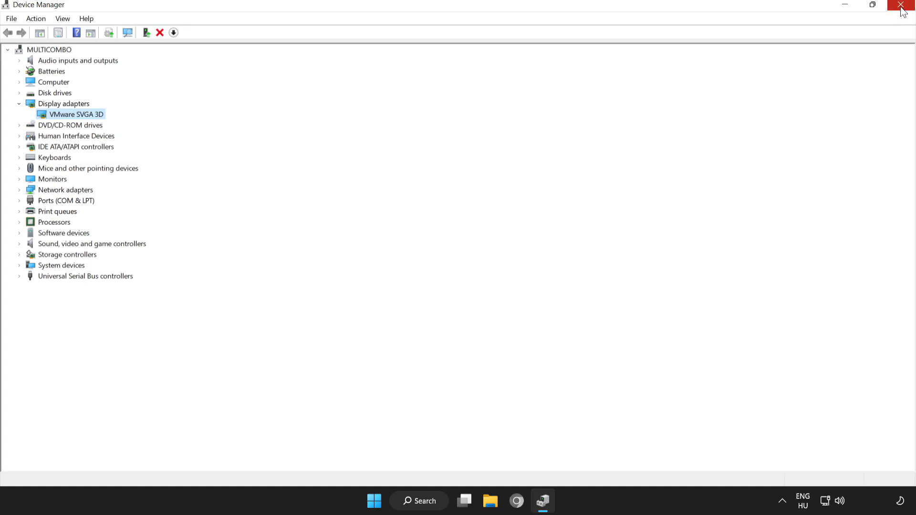
mouse_move(899, 6)
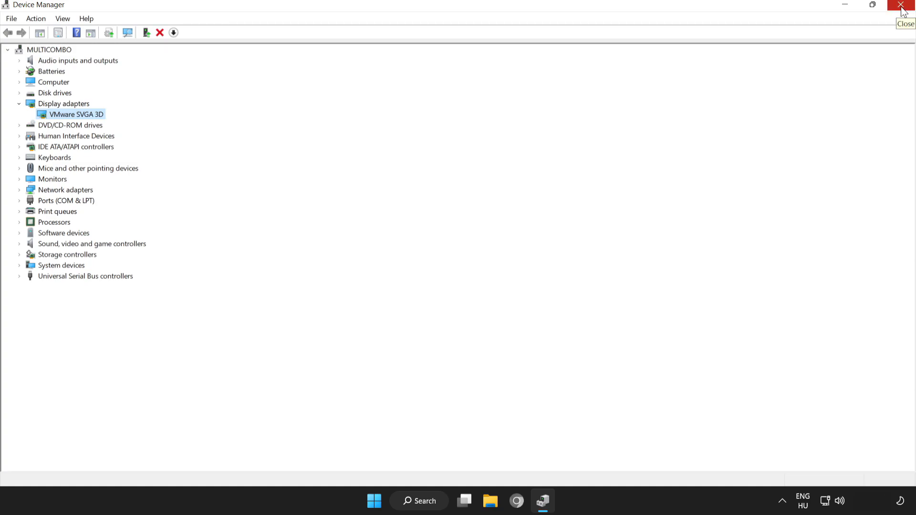
Verify integrity of the game's local files from Steam's Properties, validating all 3367 files.
left_click(901, 5)
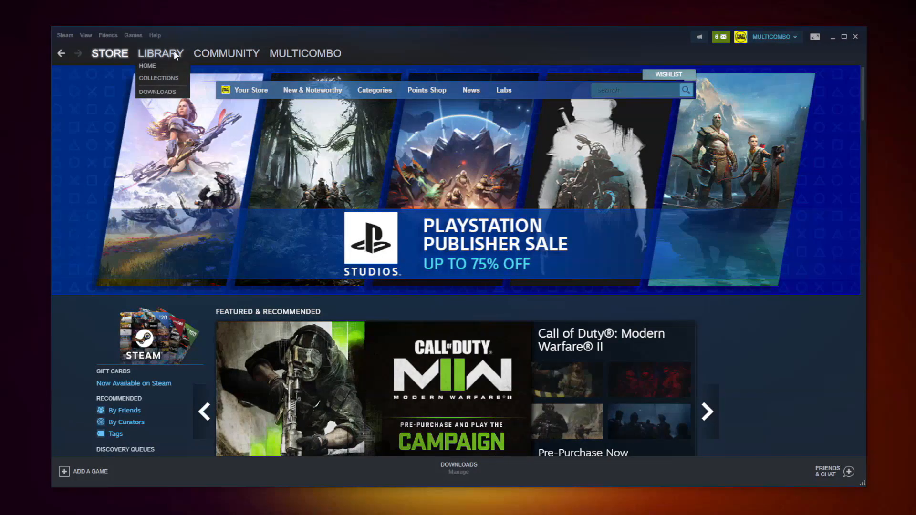
left_click(160, 54)
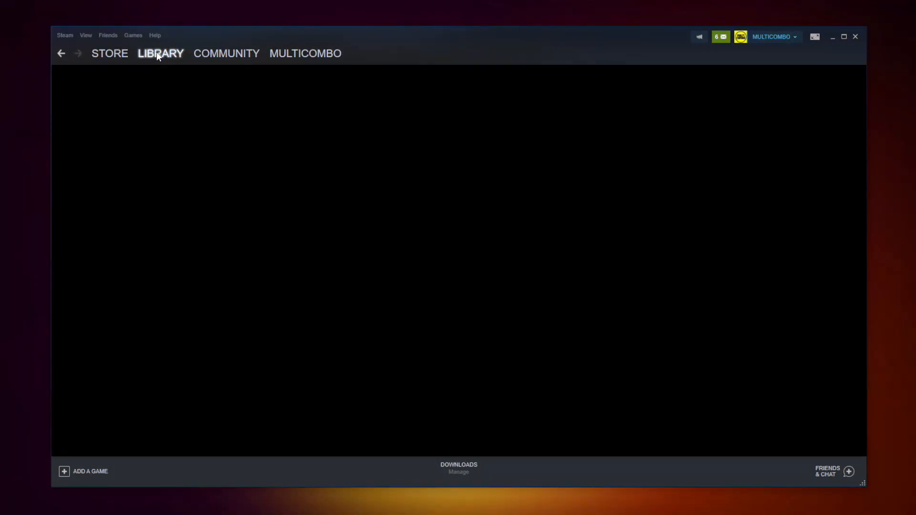
left_click(160, 54)
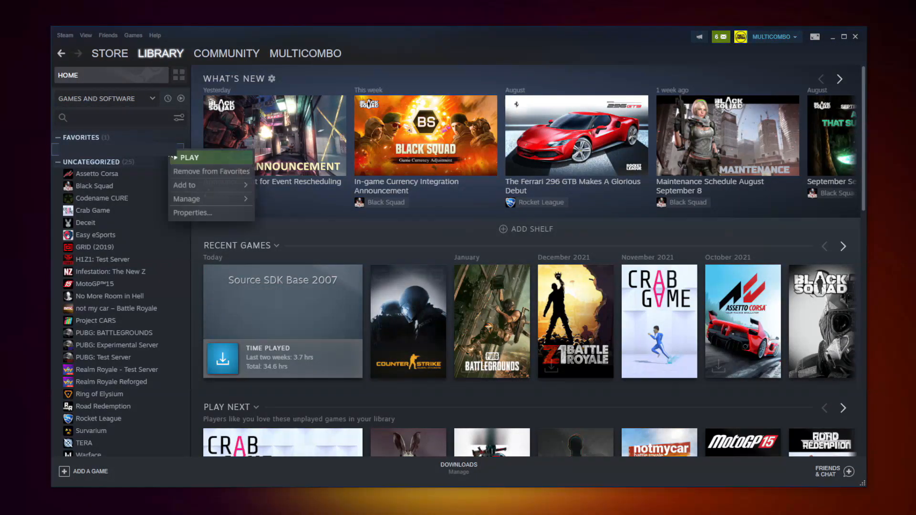
mouse_move(217, 216)
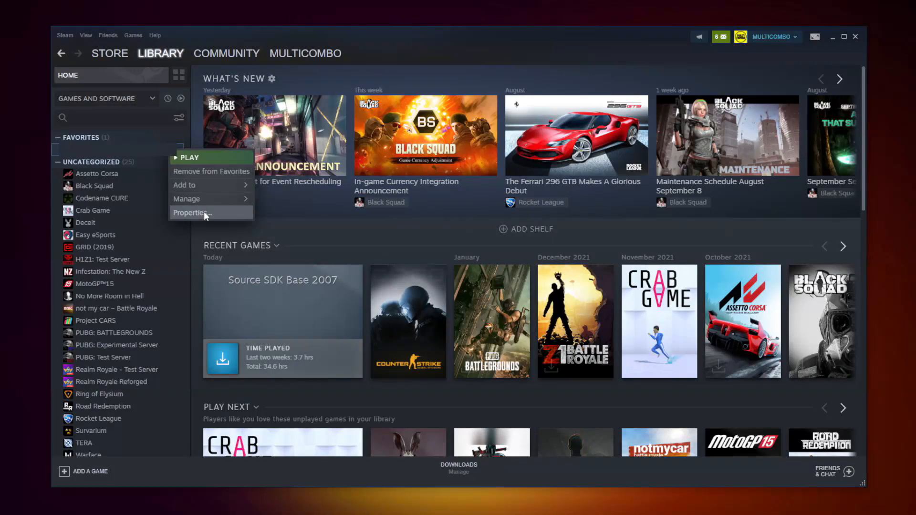
left_click(190, 213)
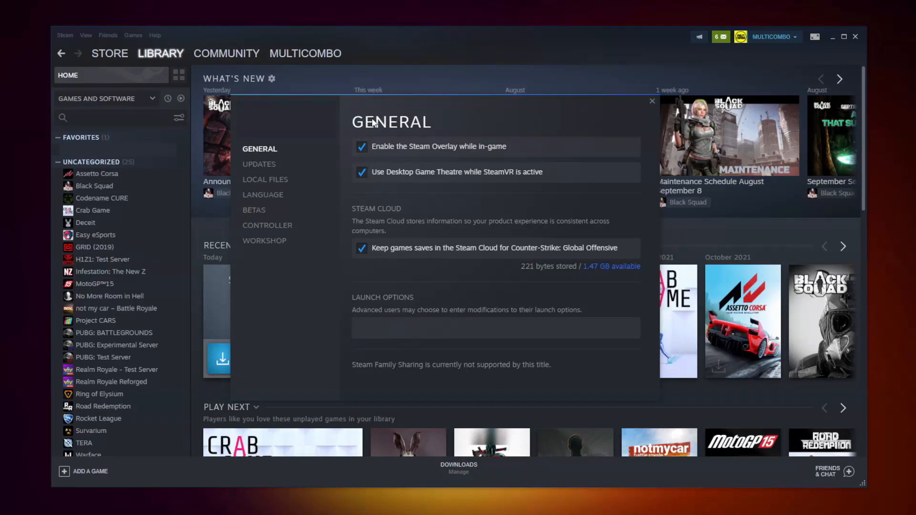
mouse_move(270, 185)
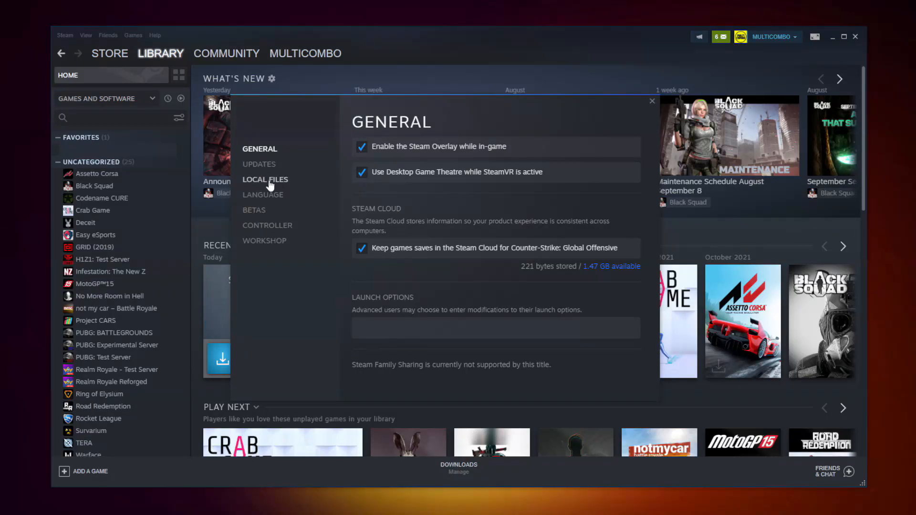
left_click(265, 179)
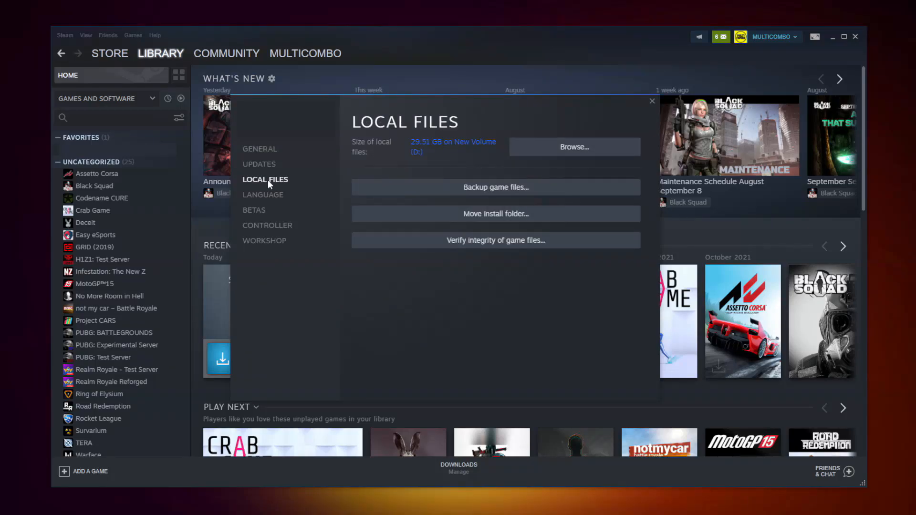
mouse_move(473, 248)
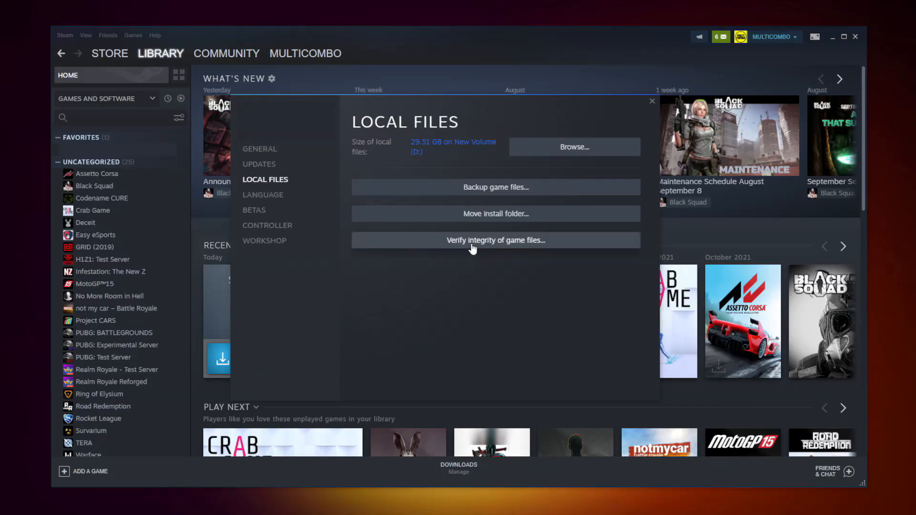
mouse_move(502, 249)
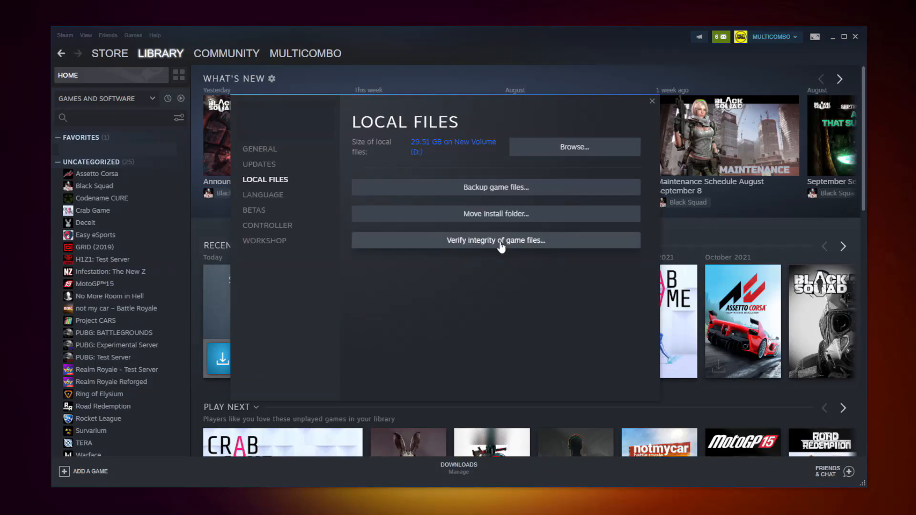
left_click(496, 241)
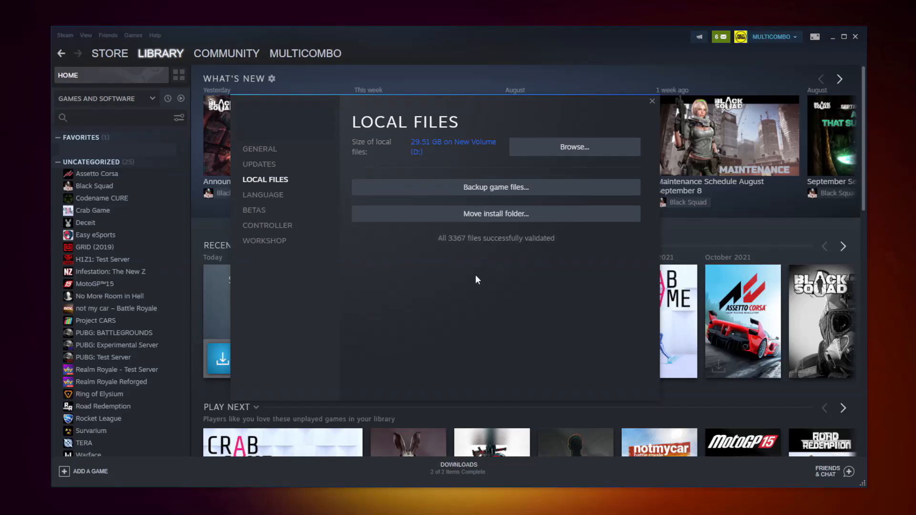
mouse_move(545, 252)
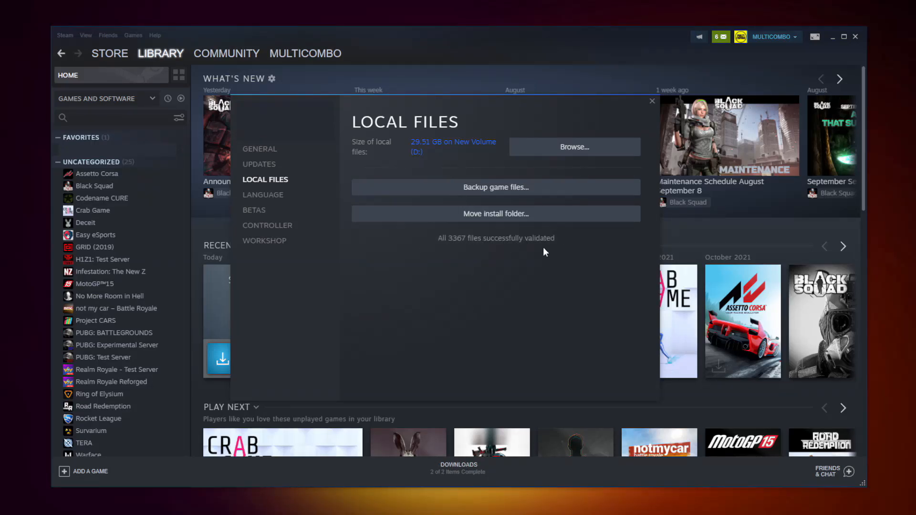
mouse_move(466, 263)
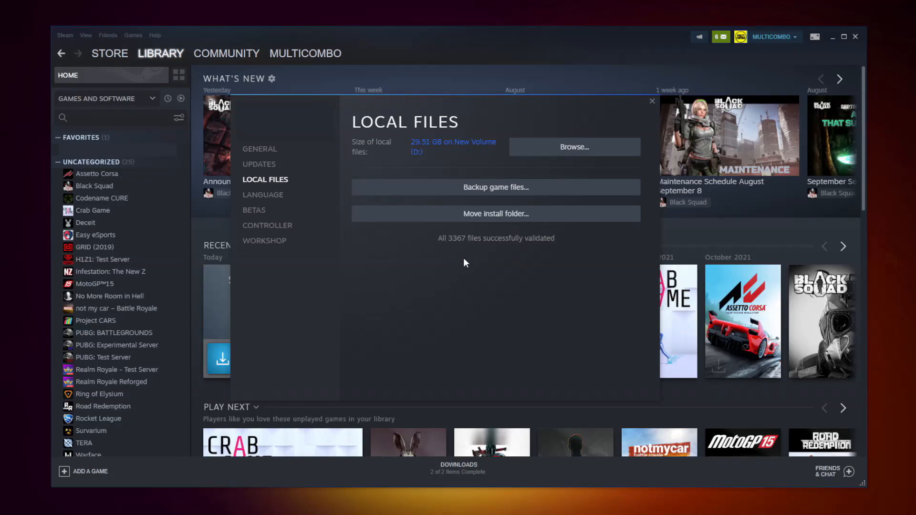
mouse_move(601, 157)
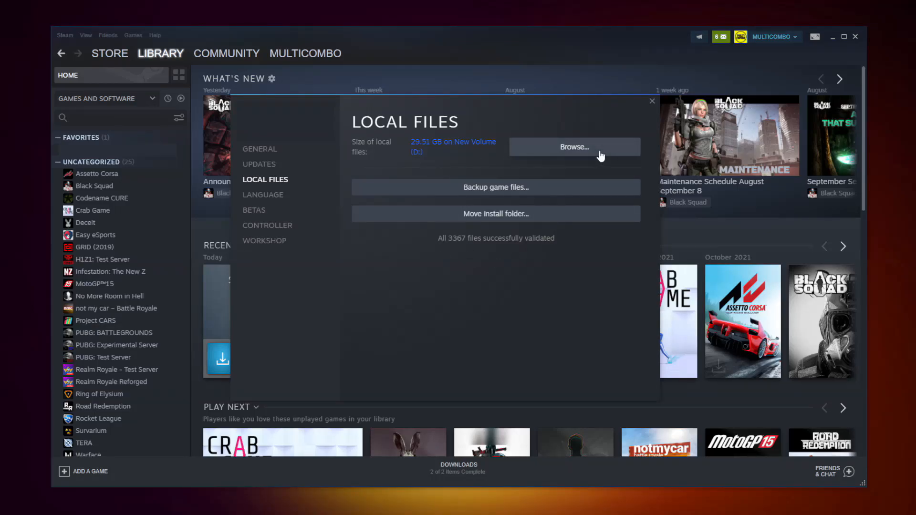
Browse to the game's install folder and bring up actions for its application file.
left_click(574, 147)
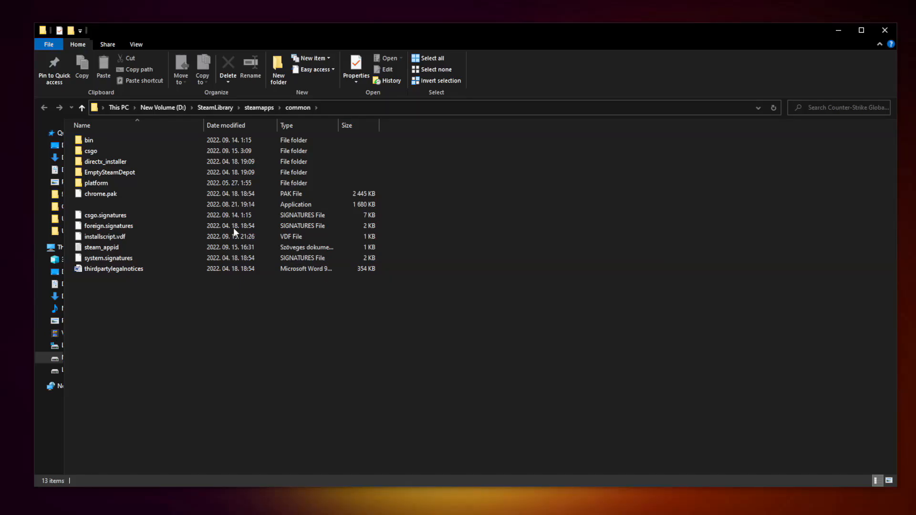
left_click(147, 205)
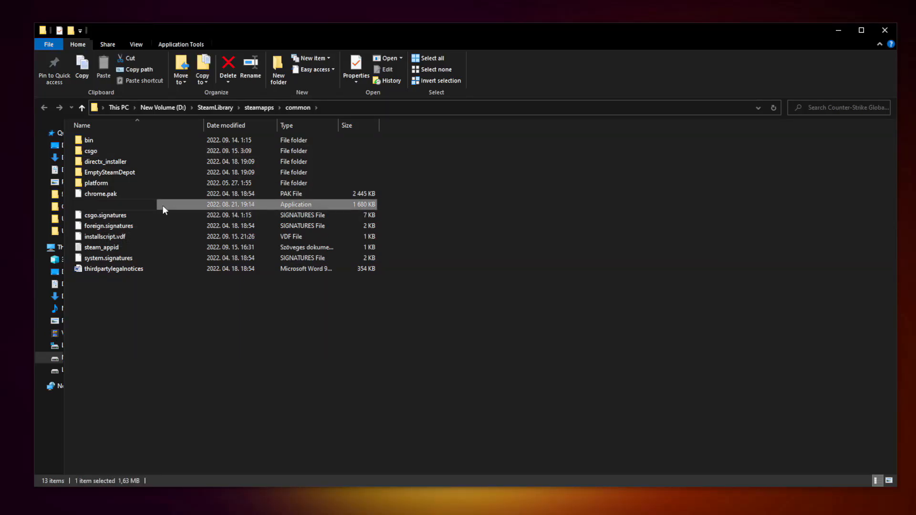
right_click(164, 205)
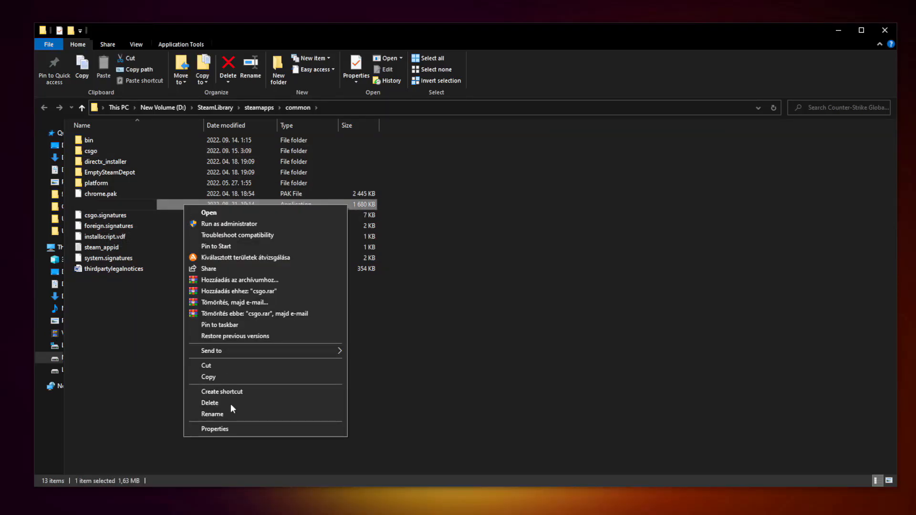
mouse_move(266, 433)
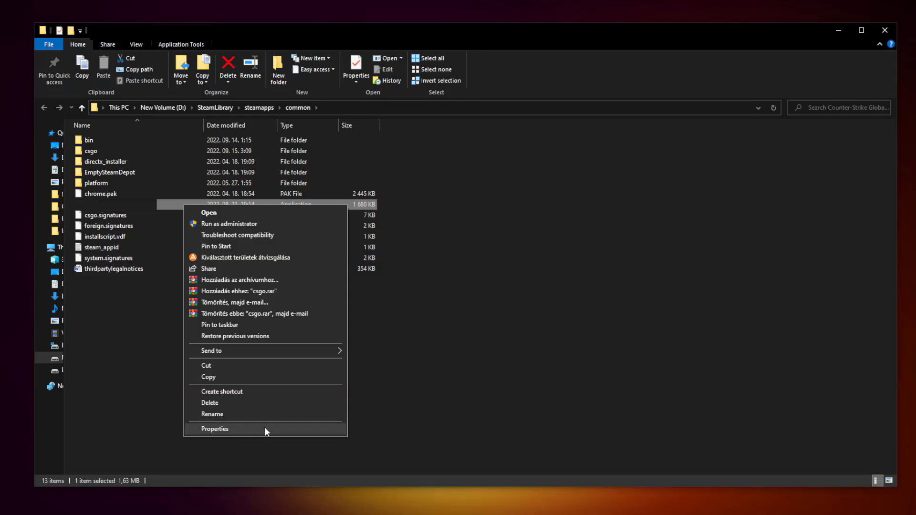
Enable Windows 8 compatibility mode for the game executable in its Properties.
left_click(215, 429)
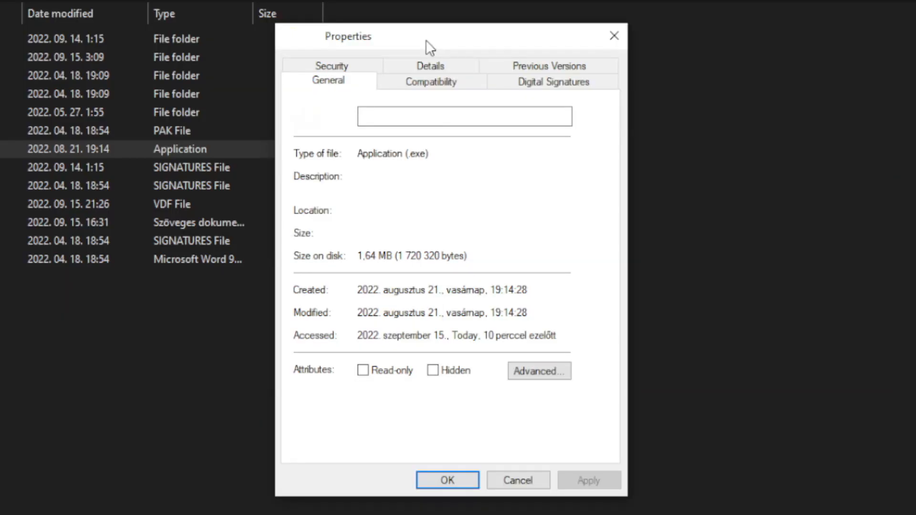
left_click(431, 81)
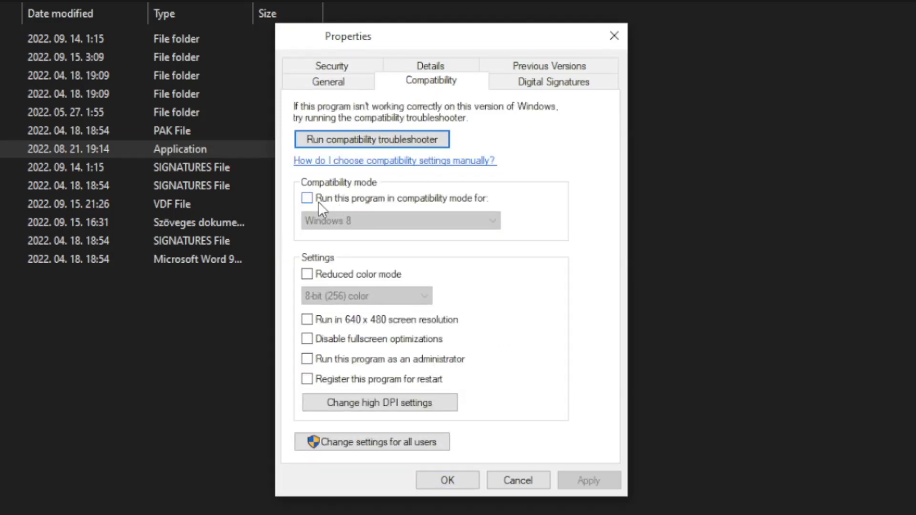
left_click(306, 198)
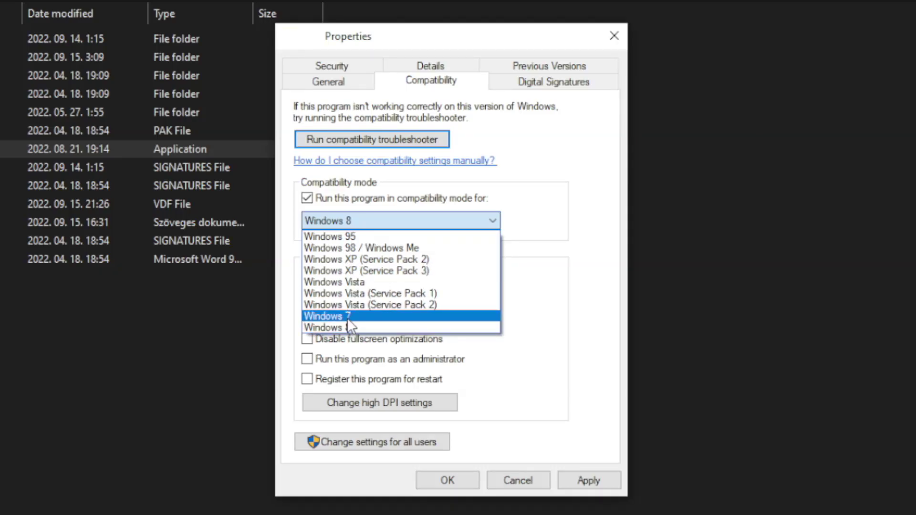
left_click(400, 220)
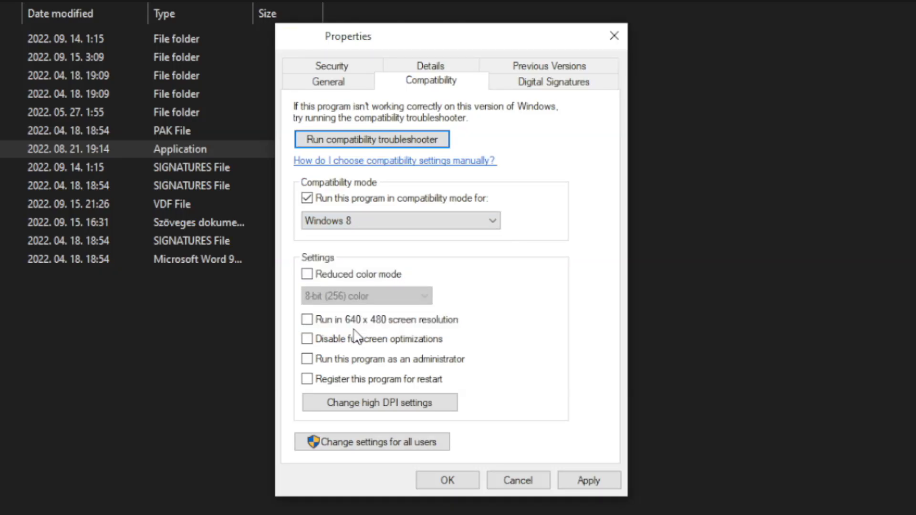
mouse_move(395, 265)
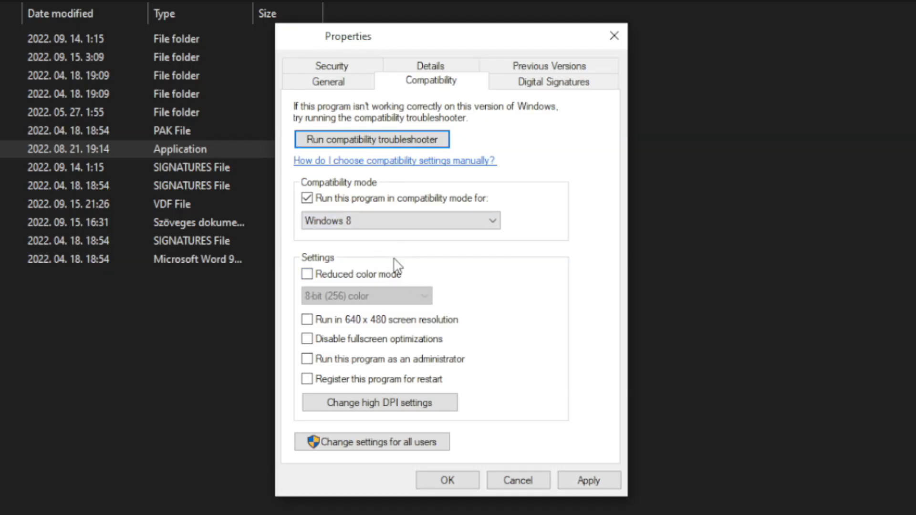
mouse_move(405, 323)
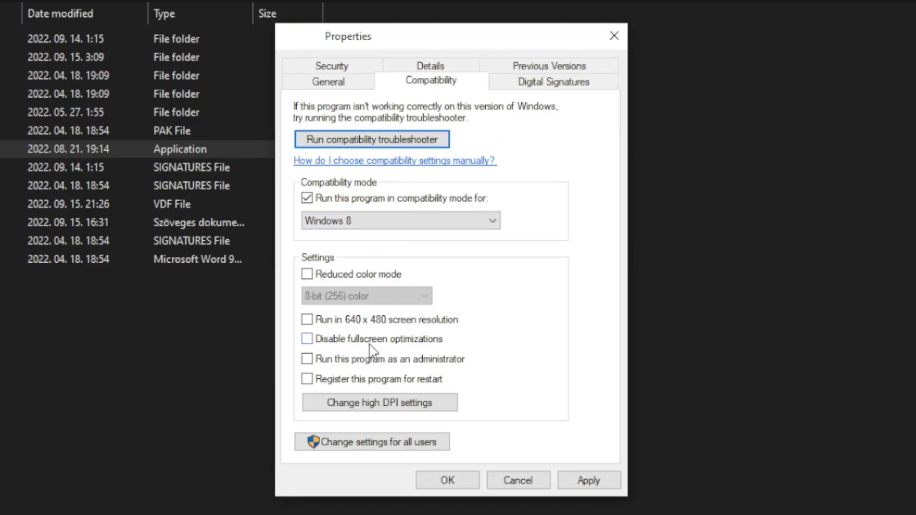
Disable fullscreen optimizations, set Run as administrator, and confirm the changes.
left_click(307, 339)
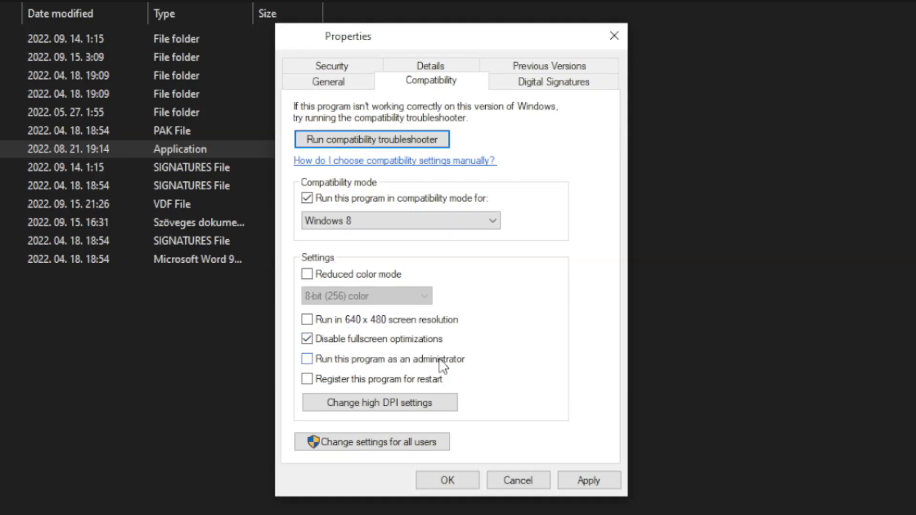
left_click(307, 359)
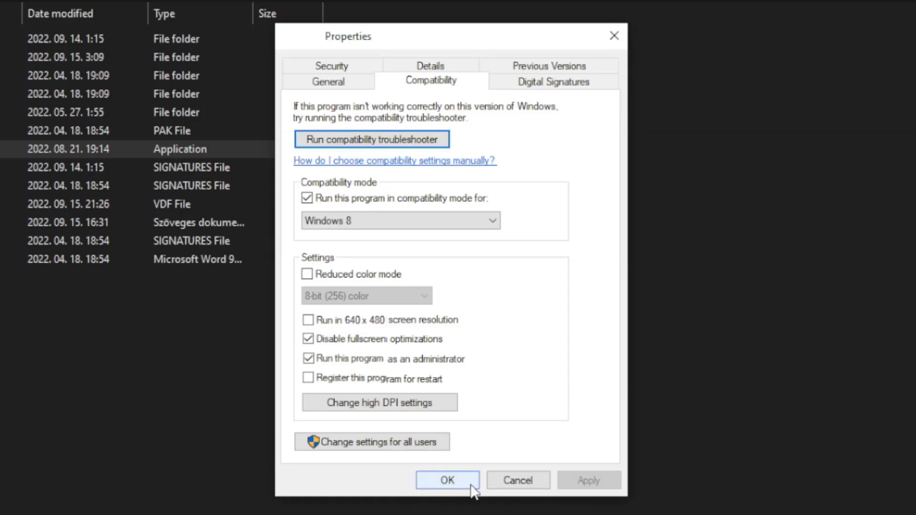
left_click(447, 480)
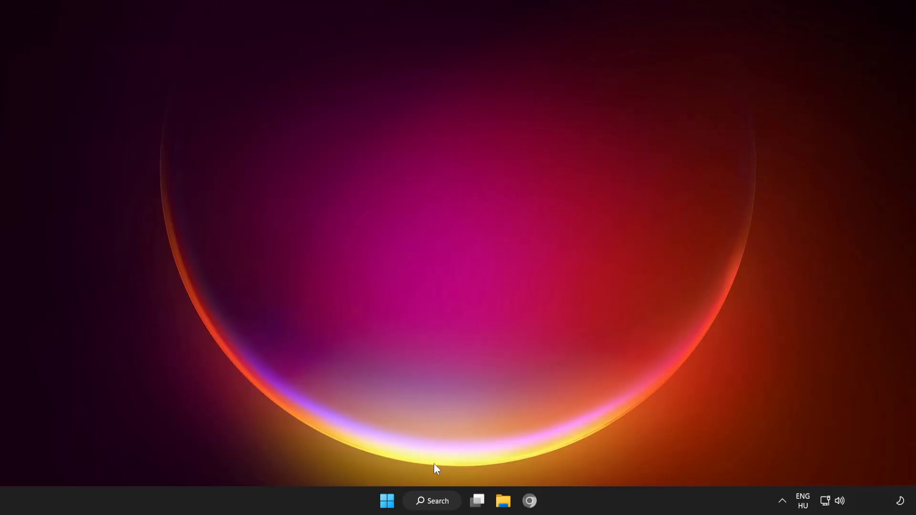
Check Windows Update via search for 'update', confirm the system is up to date, and close Settings.
left_click(432, 501)
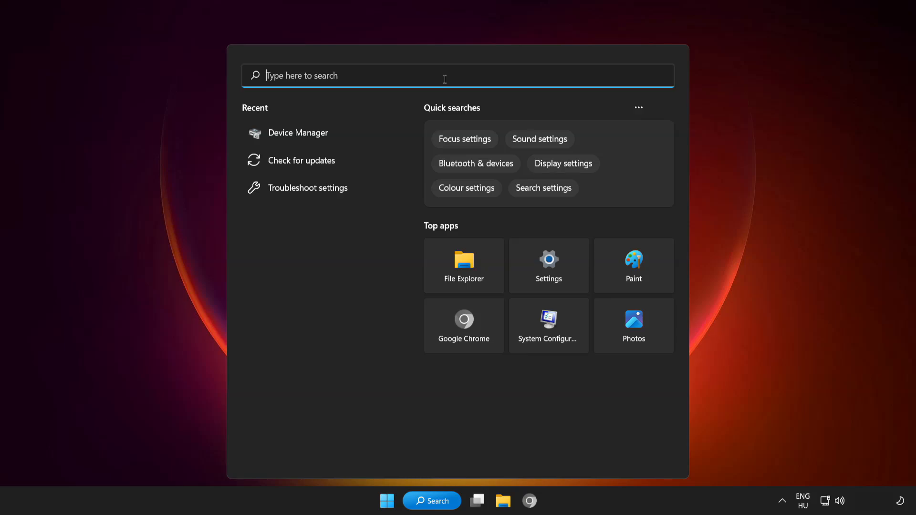
type("update")
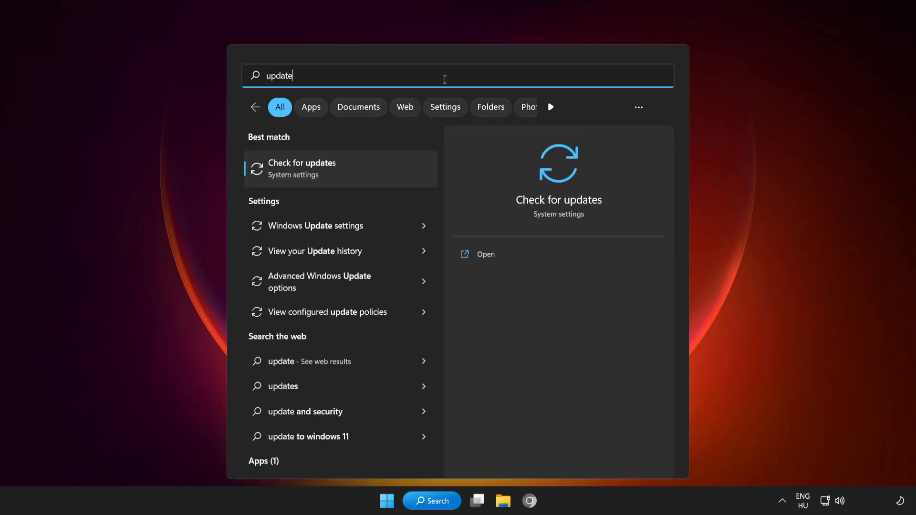
mouse_move(365, 171)
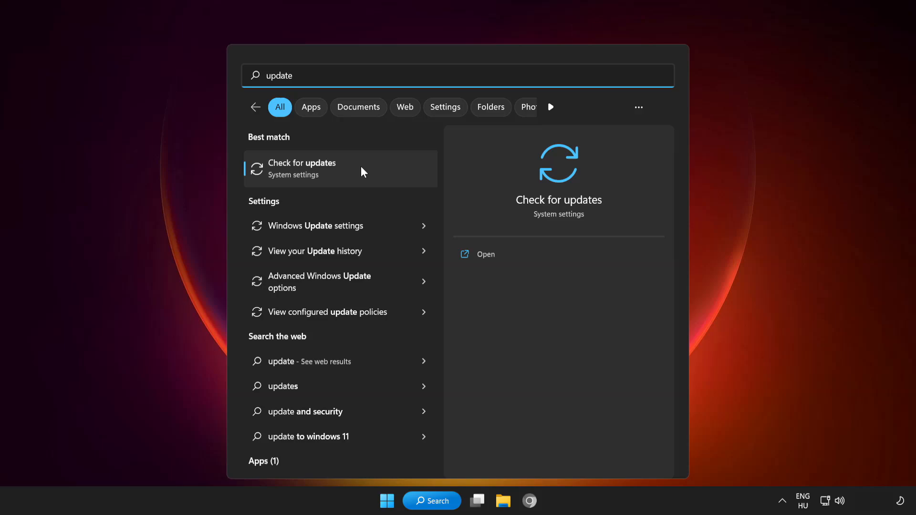
left_click(302, 168)
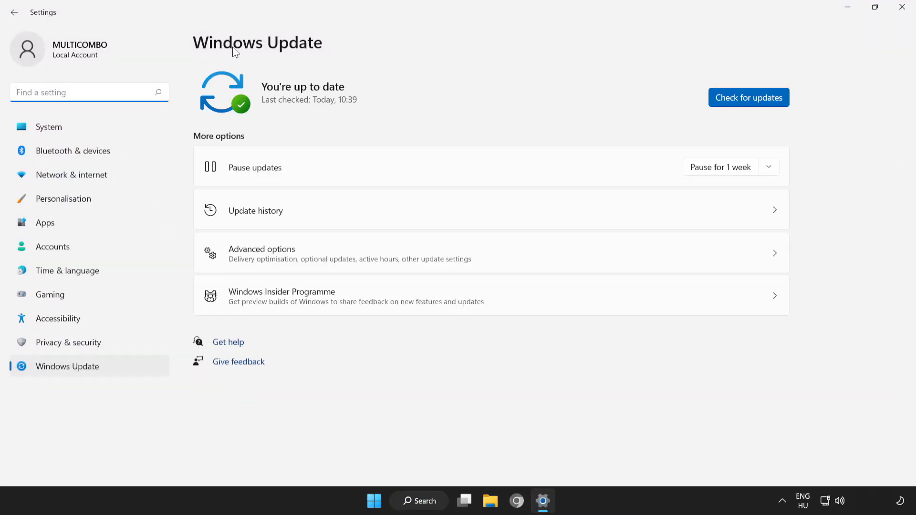
mouse_move(751, 102)
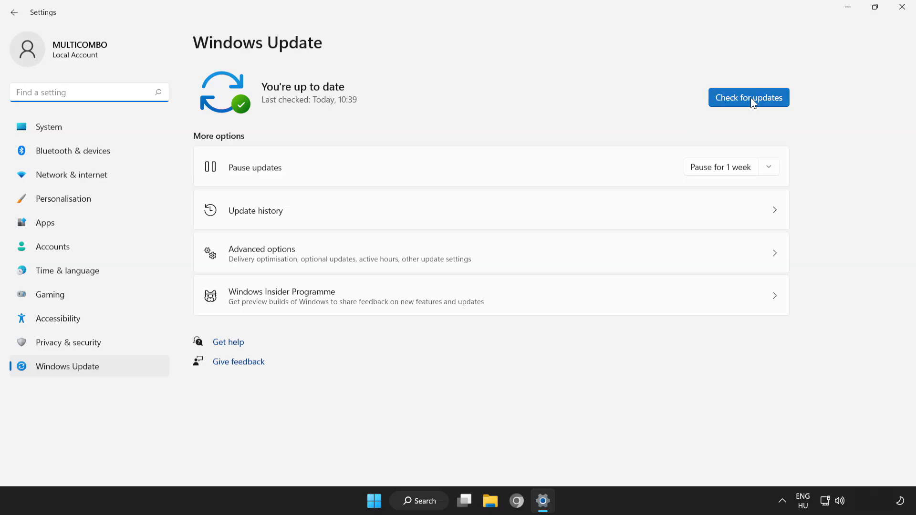
left_click(748, 97)
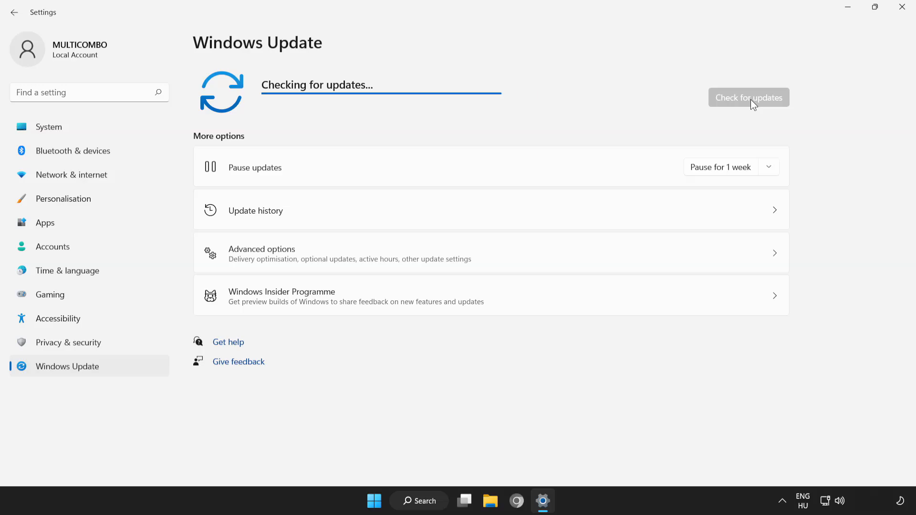
mouse_move(636, 118)
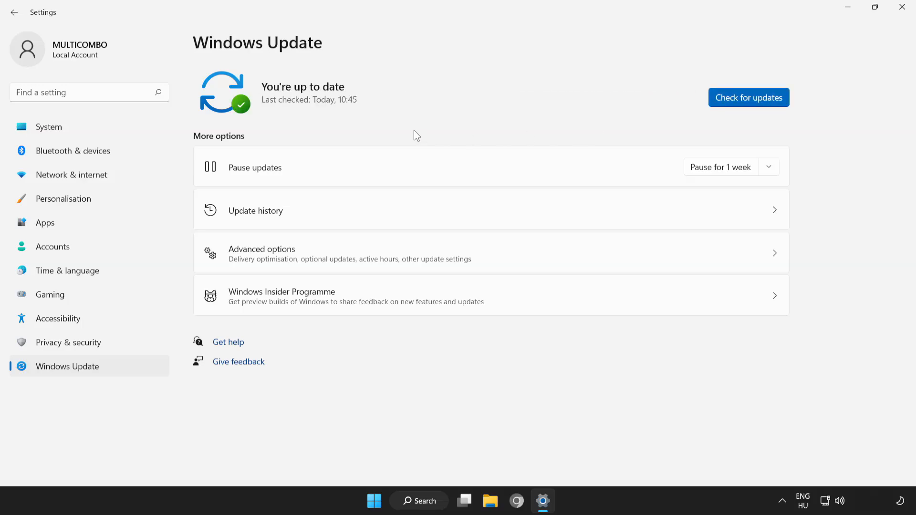
mouse_move(888, 27)
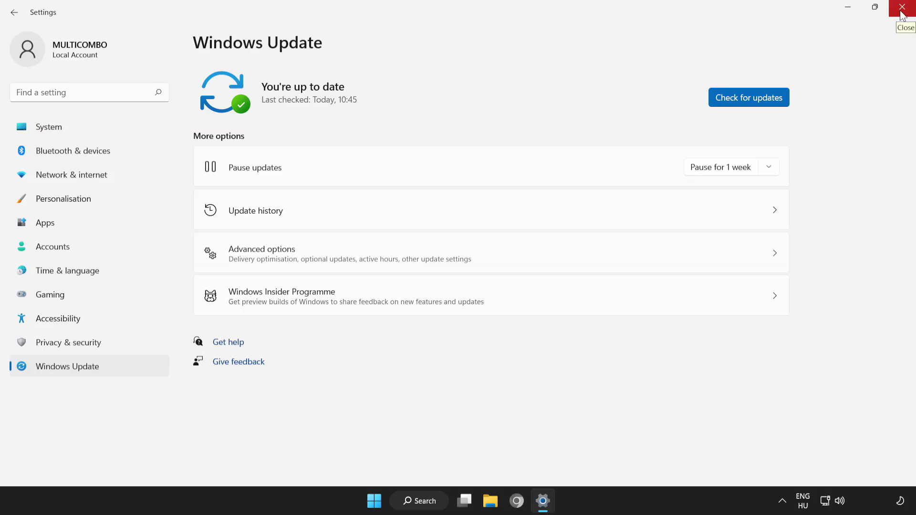
left_click(902, 7)
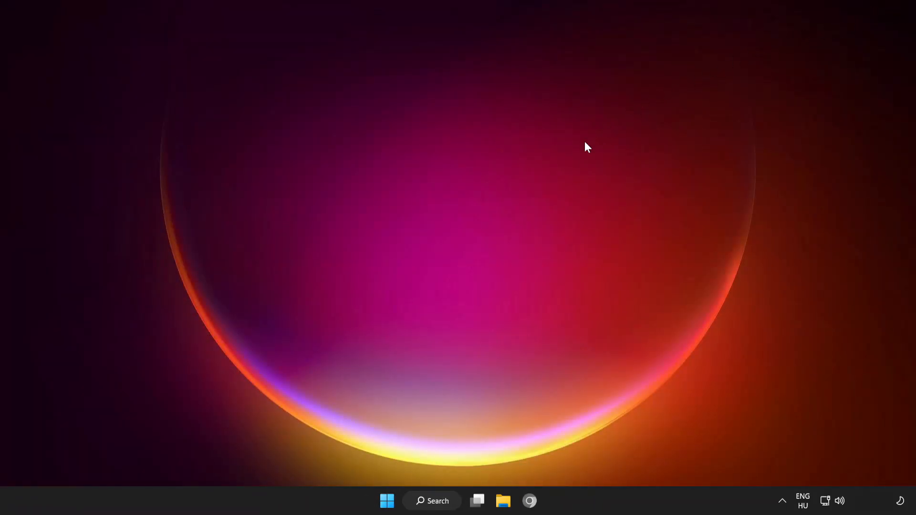
mouse_move(385, 500)
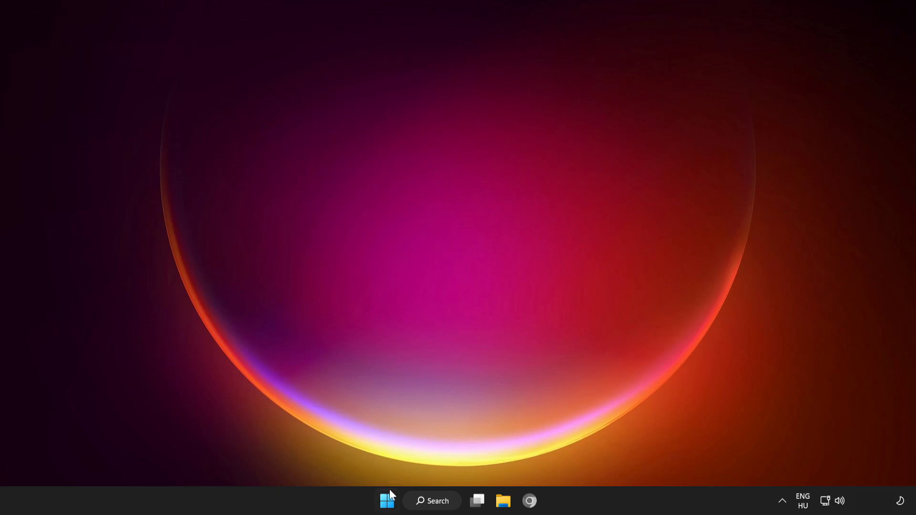
Launch Task Manager from the taskbar tools menu and show the Startup apps list.
right_click(385, 501)
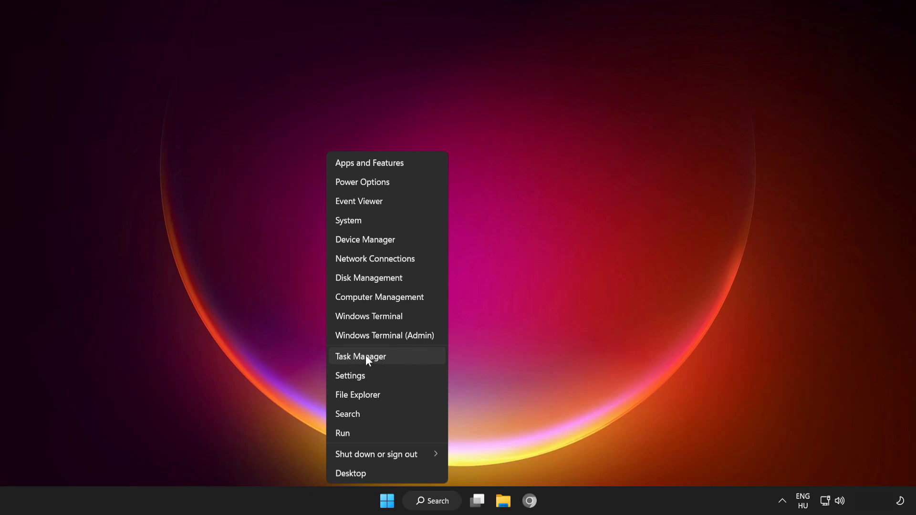
mouse_move(405, 361)
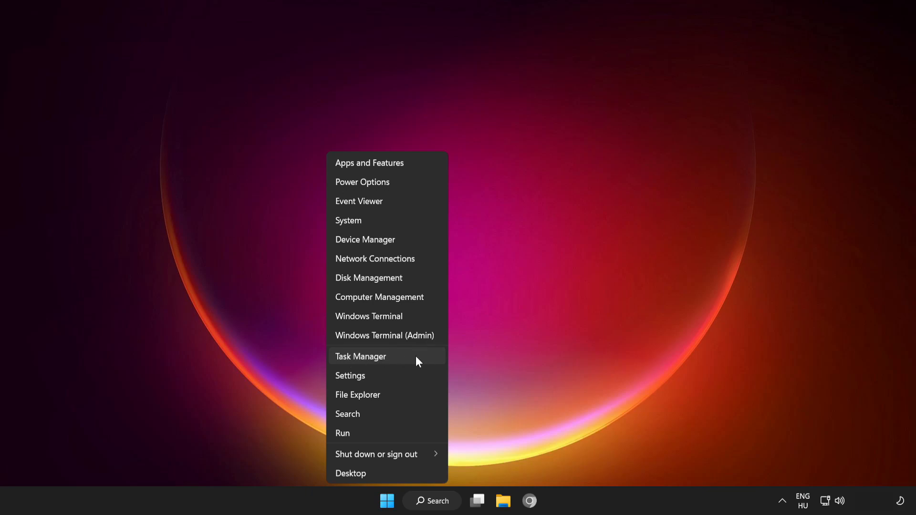
left_click(360, 357)
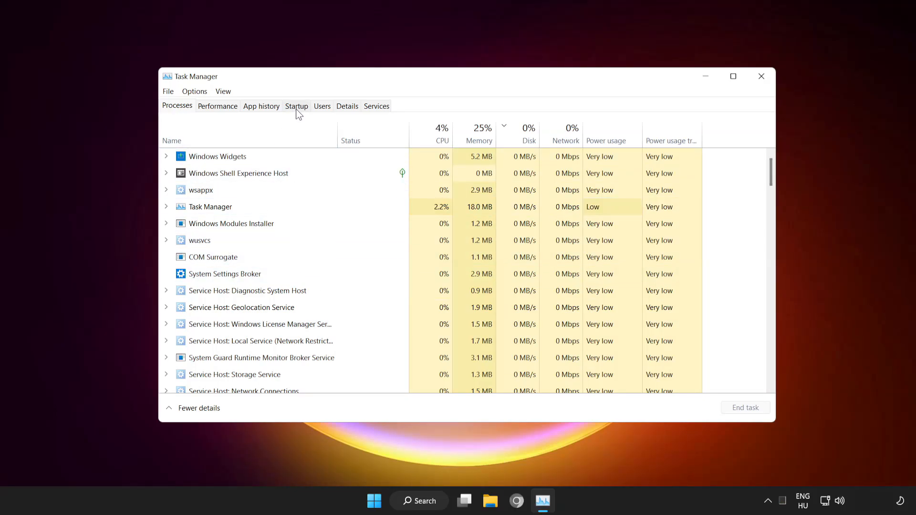
left_click(296, 106)
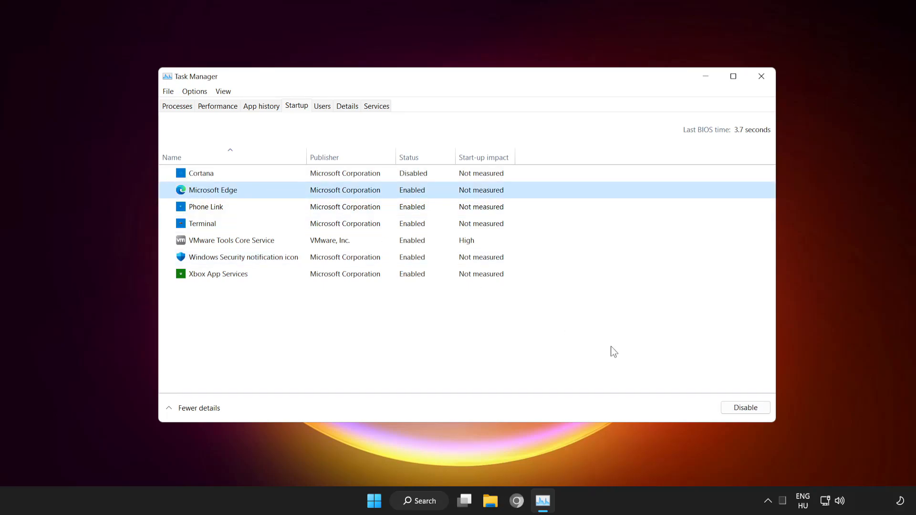
Disable Microsoft Edge, Phone Link and Terminal at startup, then close Task Manager.
left_click(746, 407)
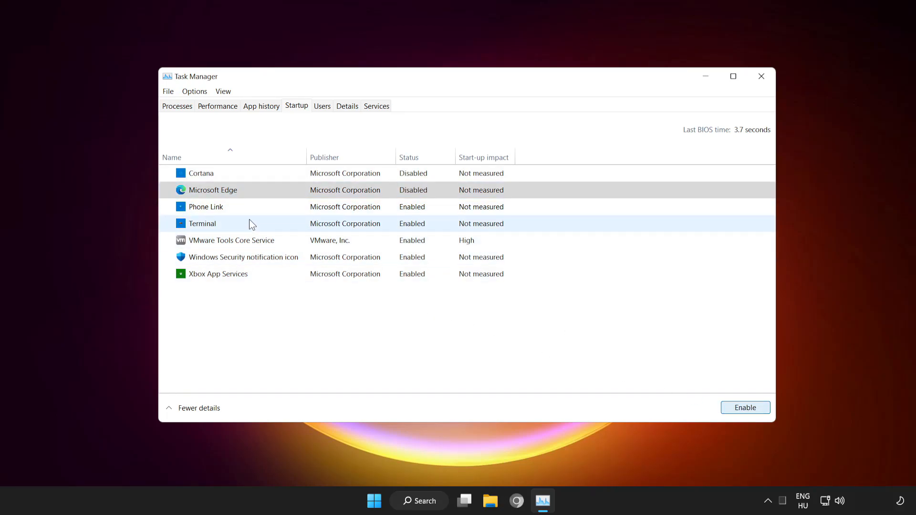
left_click(207, 206)
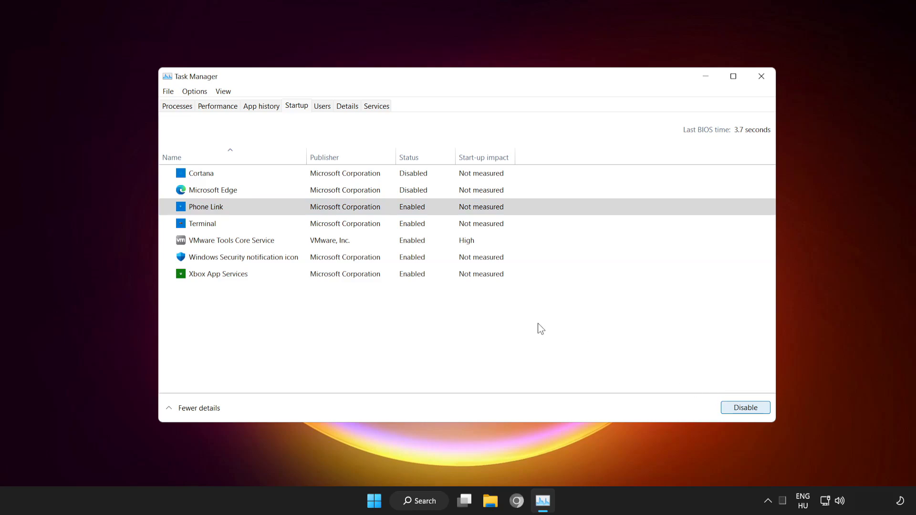
left_click(745, 407)
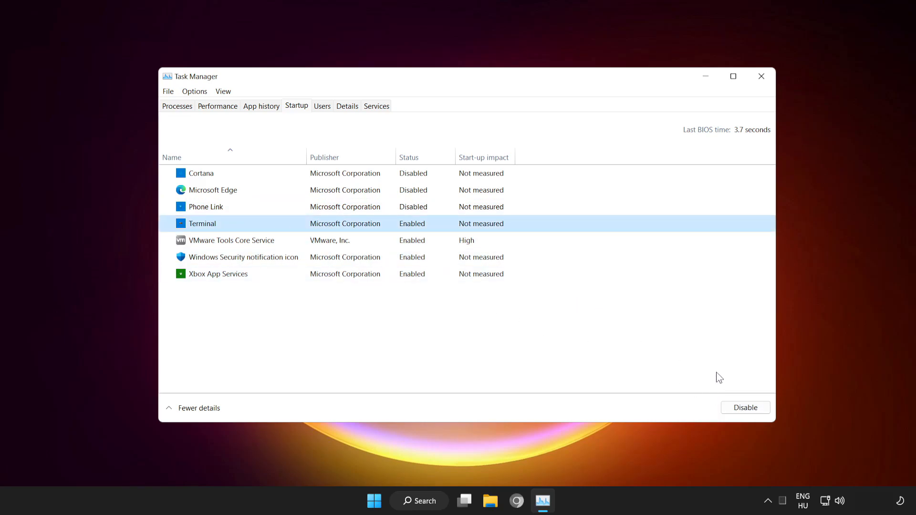
left_click(745, 407)
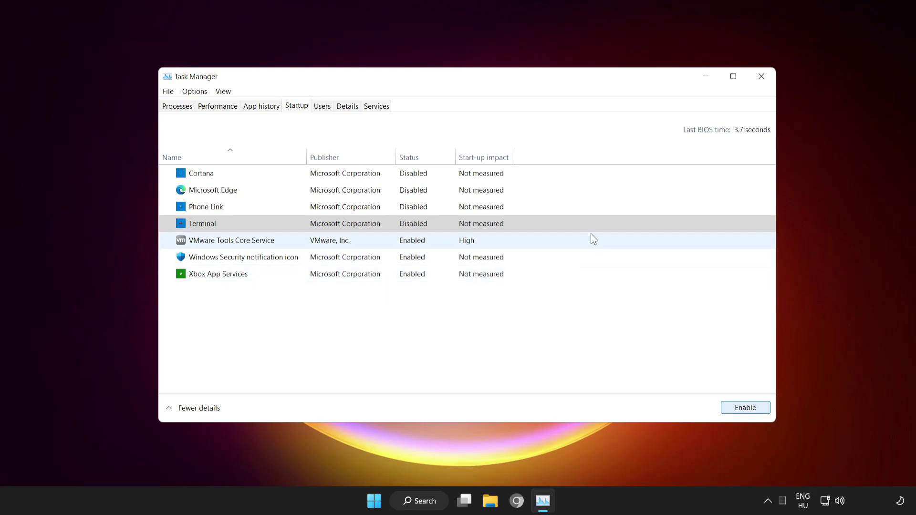
mouse_move(762, 82)
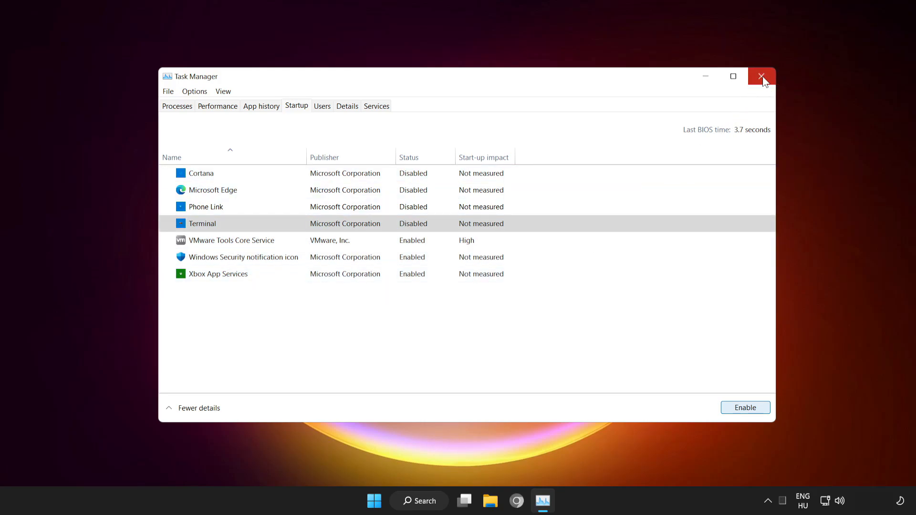
mouse_move(762, 83)
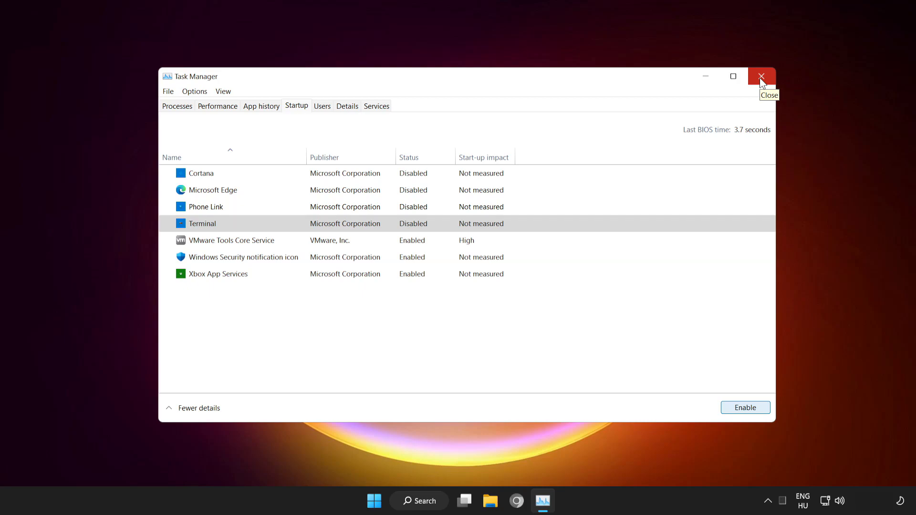
left_click(761, 76)
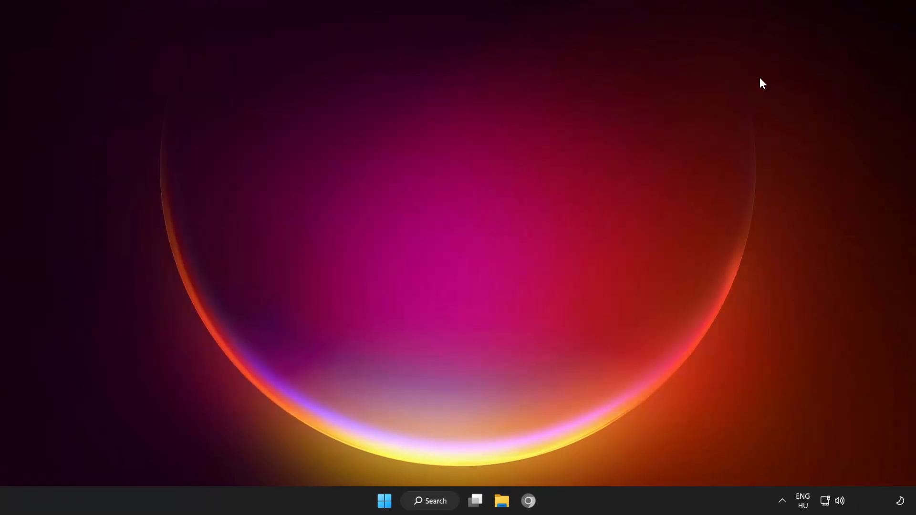
mouse_move(381, 502)
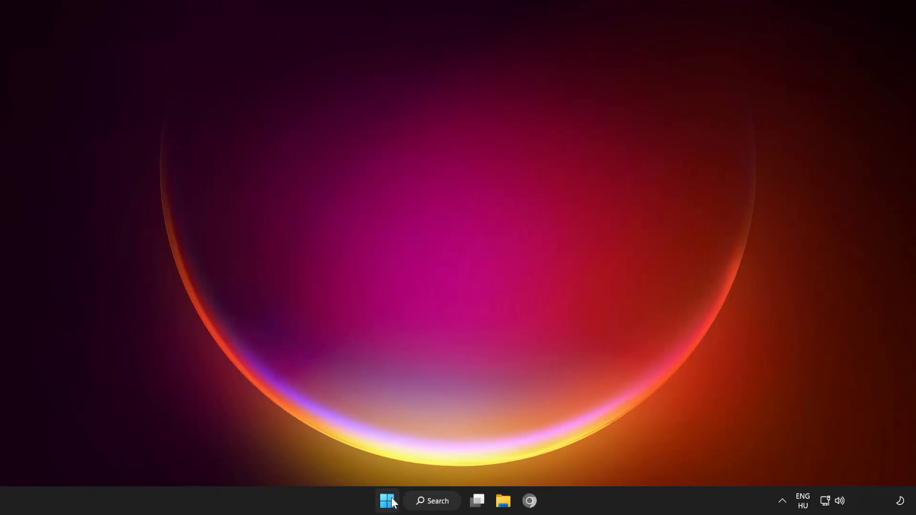
Bring up the Start menu's power options to restart the PC.
left_click(388, 501)
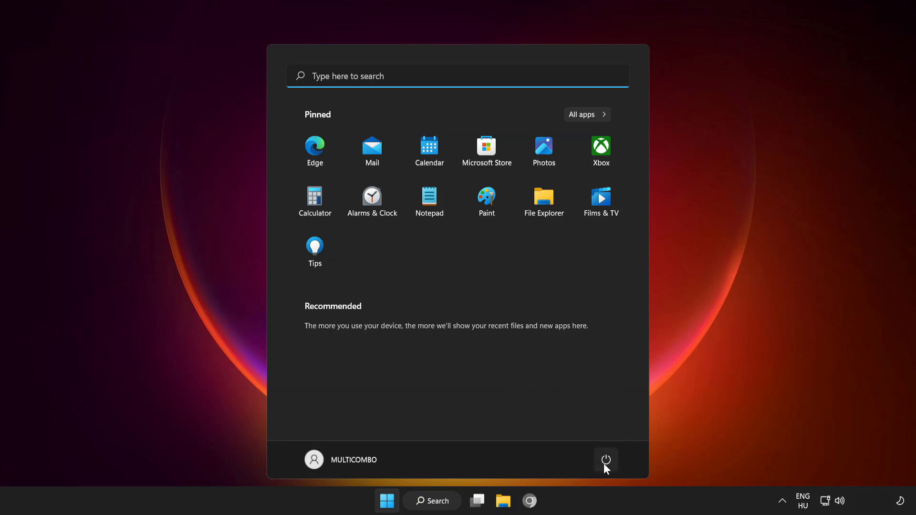
left_click(606, 459)
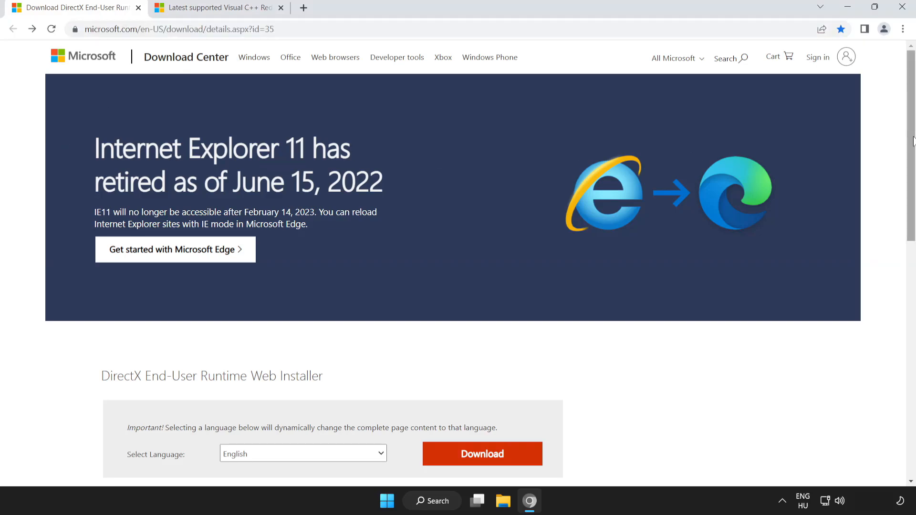
Download dxwebsetup.exe from the DirectX runtime page and launch it.
scroll("down", 3)
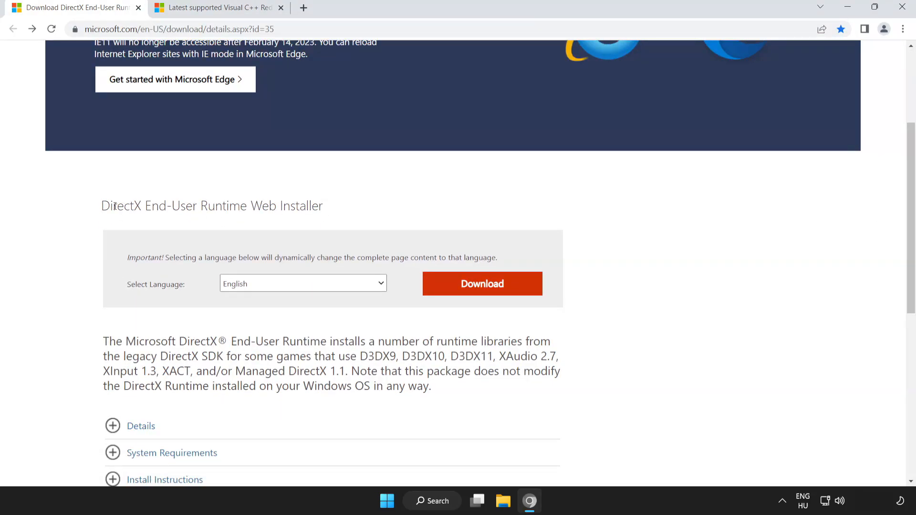
mouse_move(461, 292)
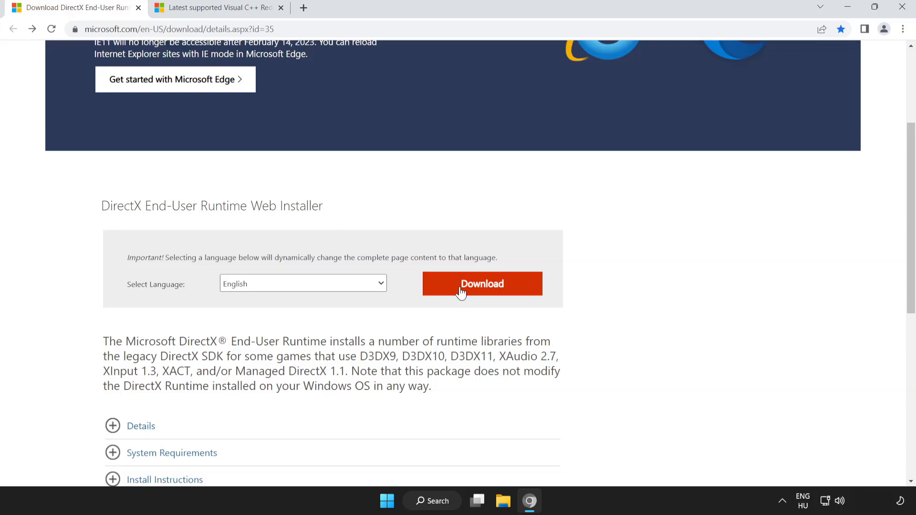
left_click(482, 285)
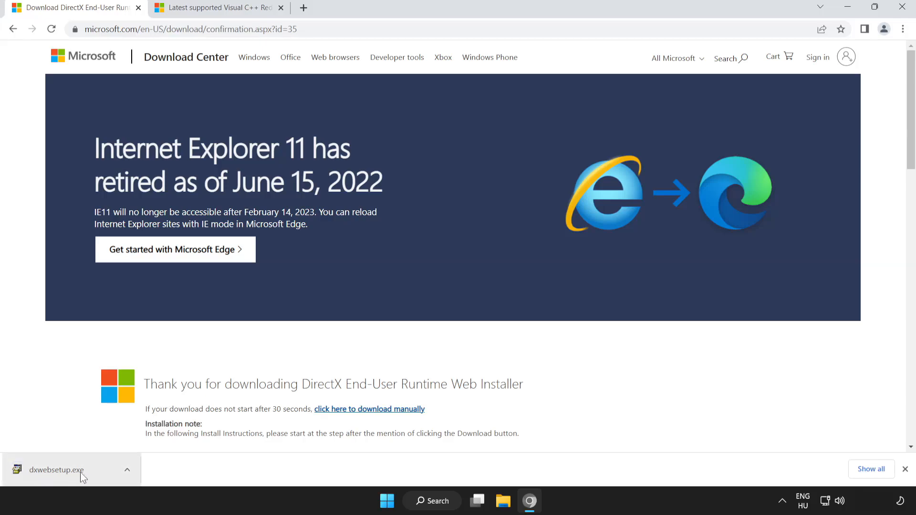
left_click(56, 470)
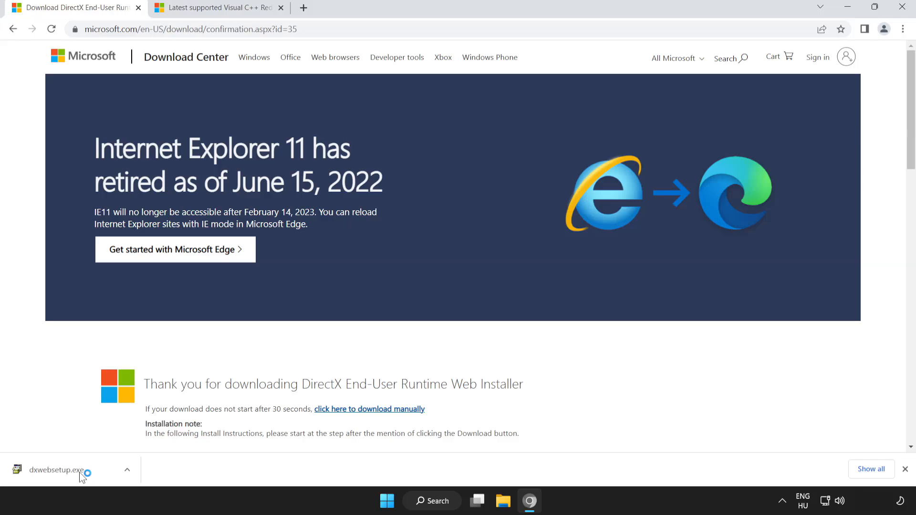
left_click(56, 469)
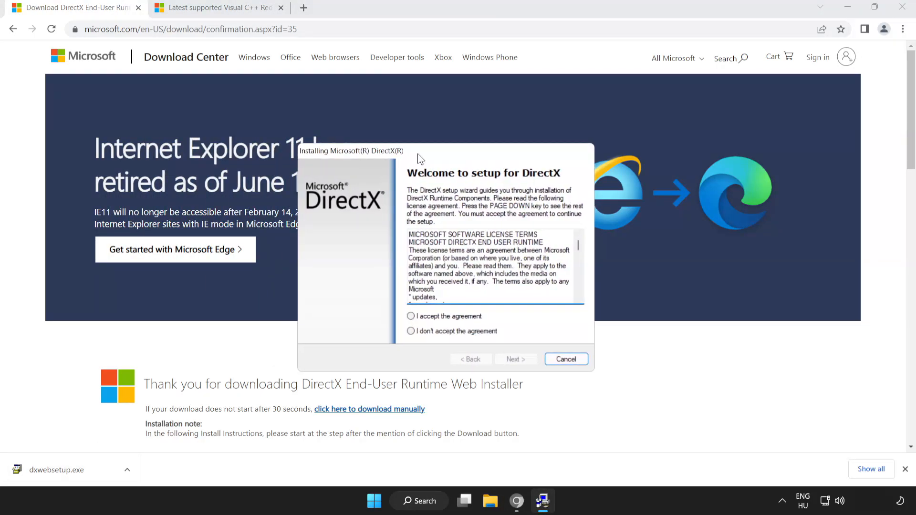
Complete DirectX Setup: accept the license, skip Bing Bar, and finish after it reports an equivalent version present.
scroll("down", 3)
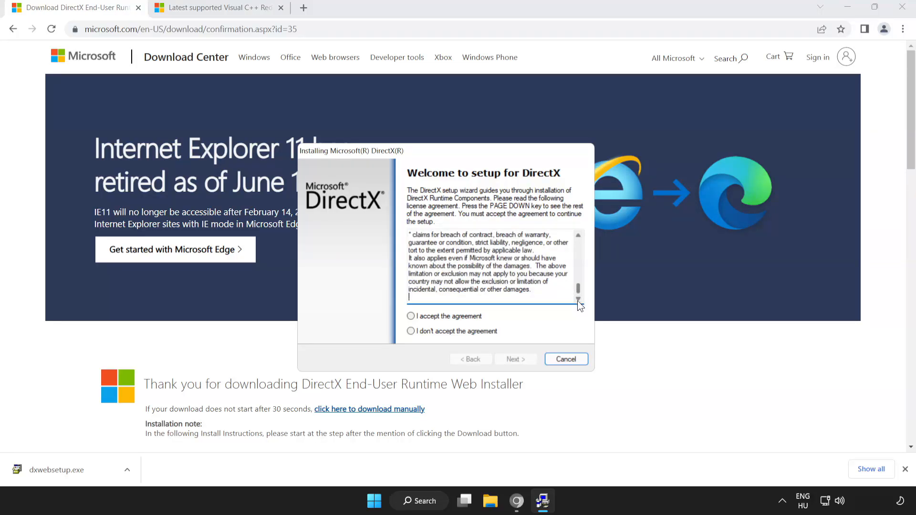
left_click(410, 316)
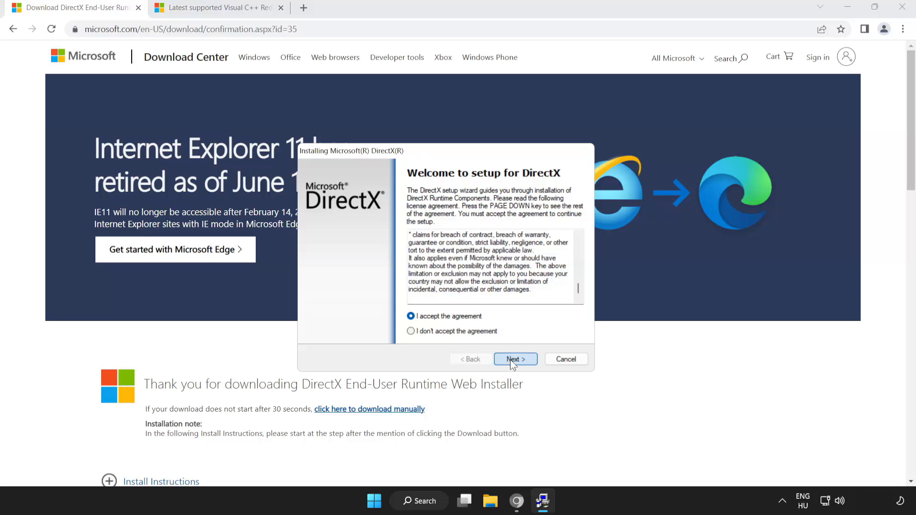
left_click(516, 359)
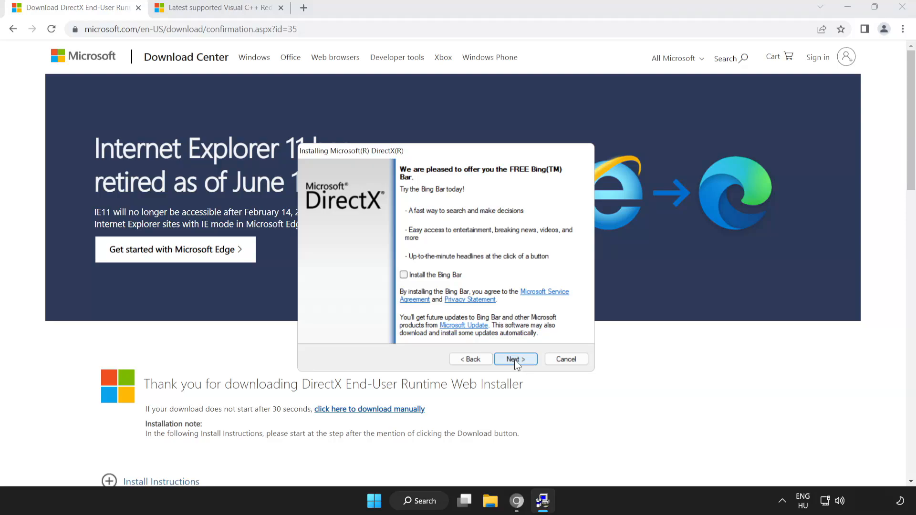
left_click(516, 359)
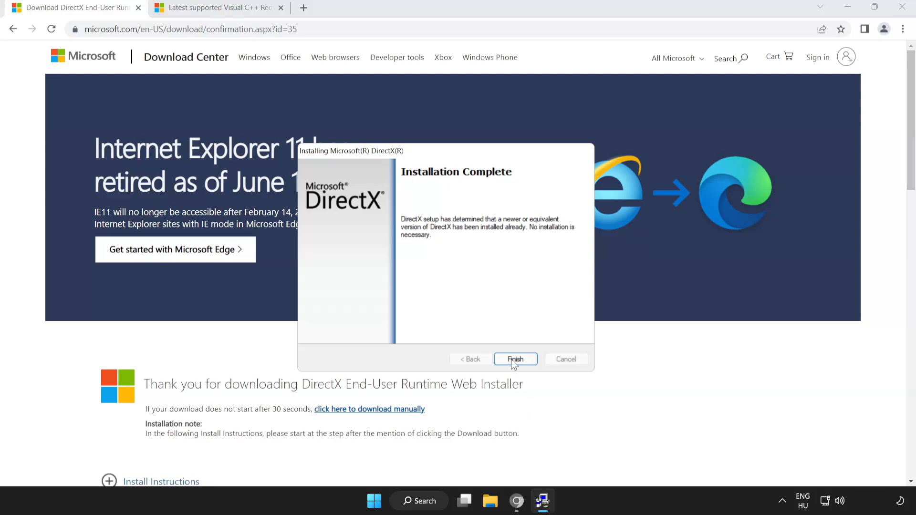
left_click(515, 359)
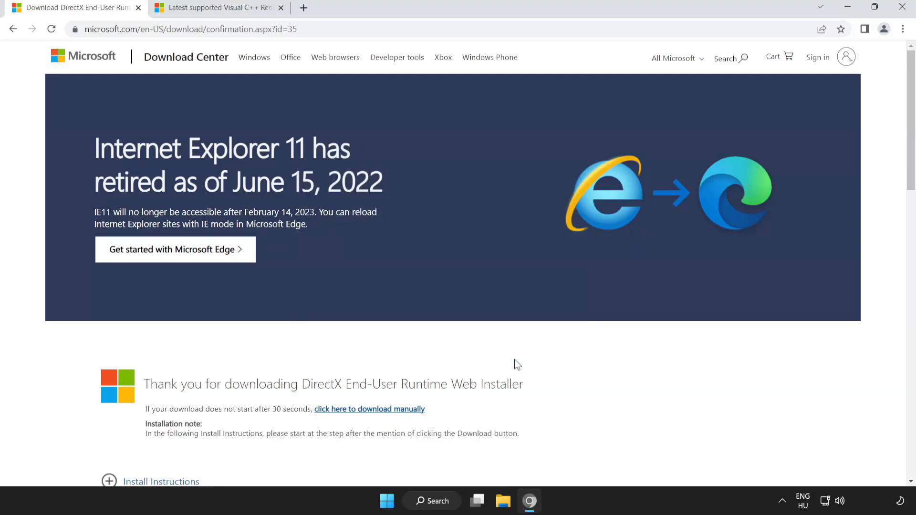
mouse_move(94, 65)
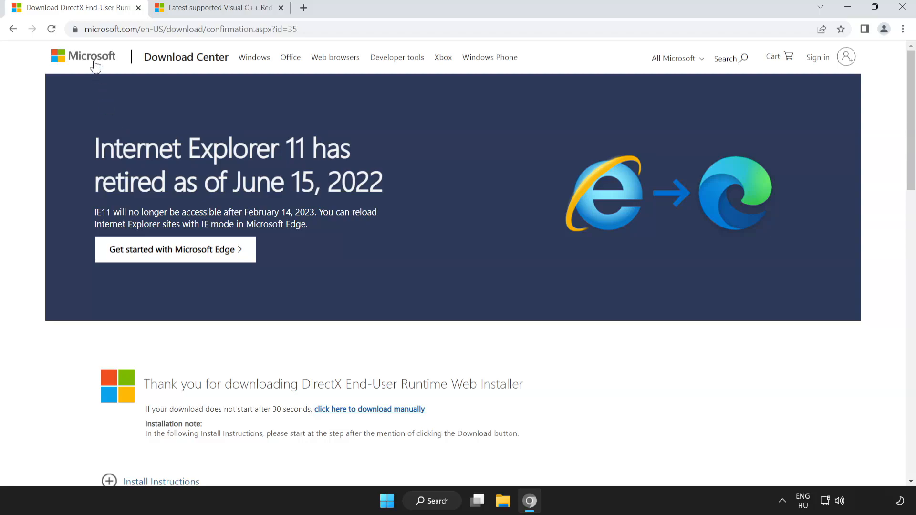
mouse_move(140, 9)
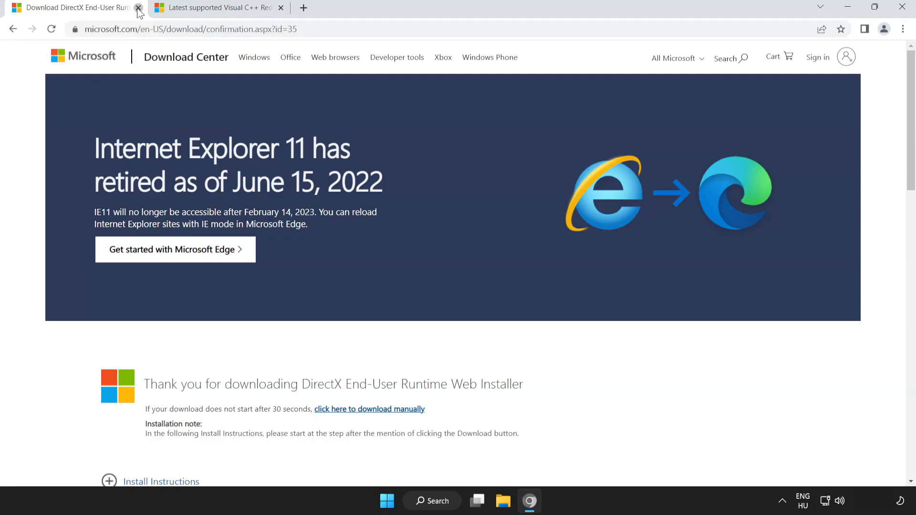
Leave the DirectX page and bring the Visual C++ Redistributable downloads table into view.
left_click(139, 8)
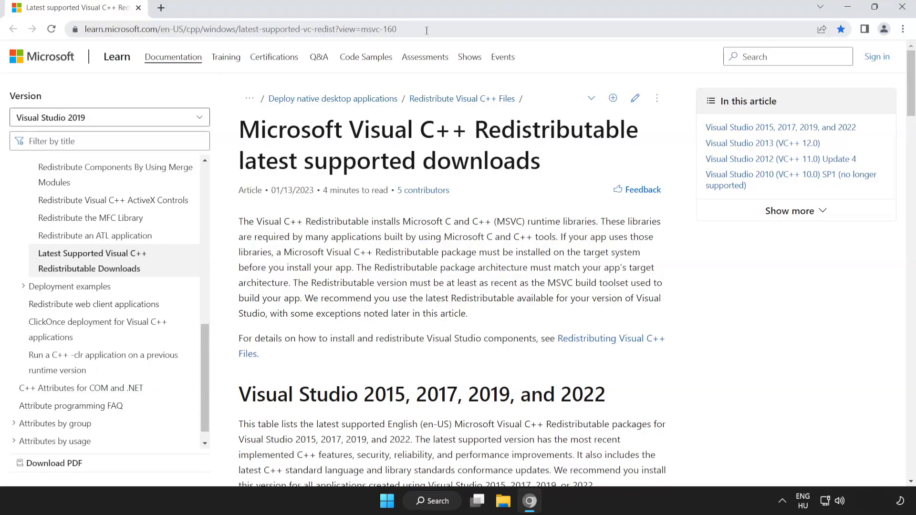
left_click(239, 29)
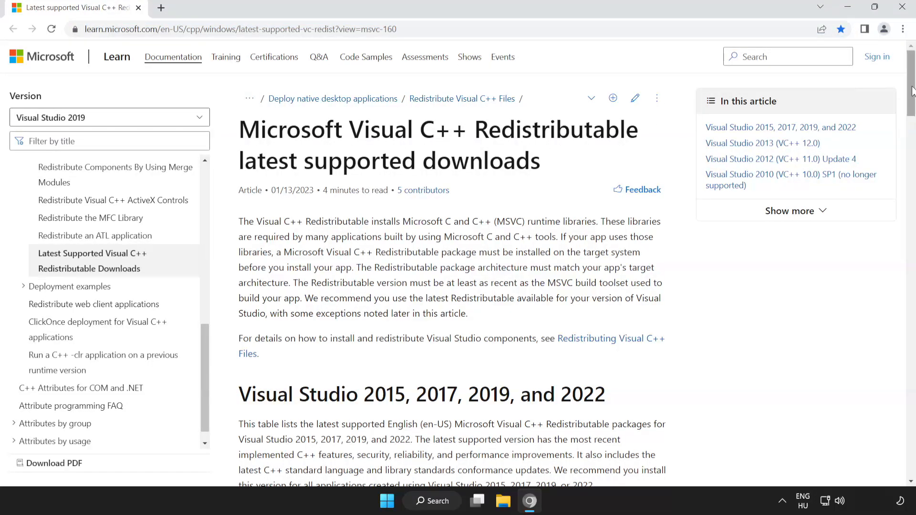
scroll("down", 3)
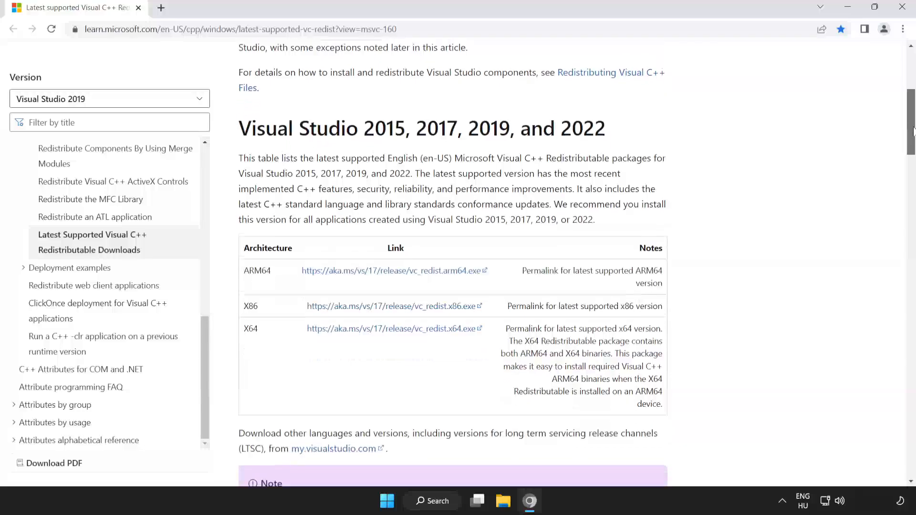
scroll("down", 3)
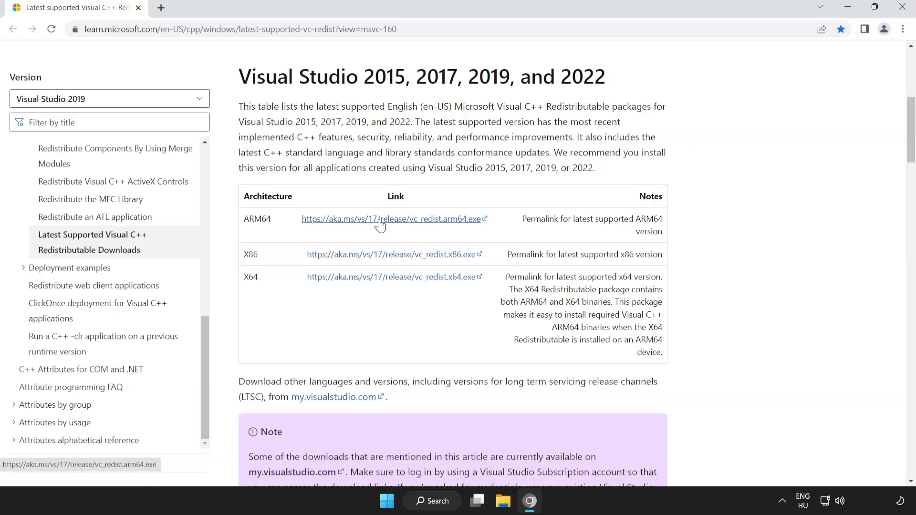
Download the vc_redist ARM64, x86 and x64 installers from the table.
left_click(380, 219)
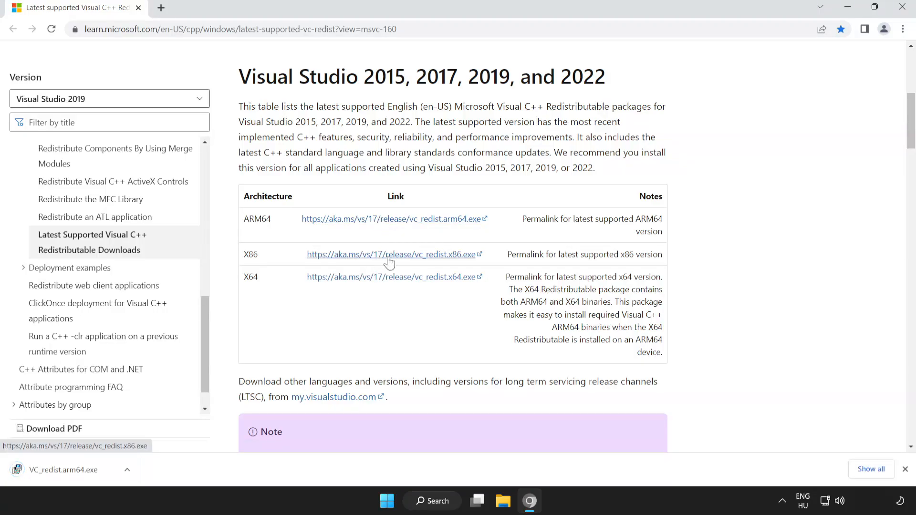
left_click(399, 254)
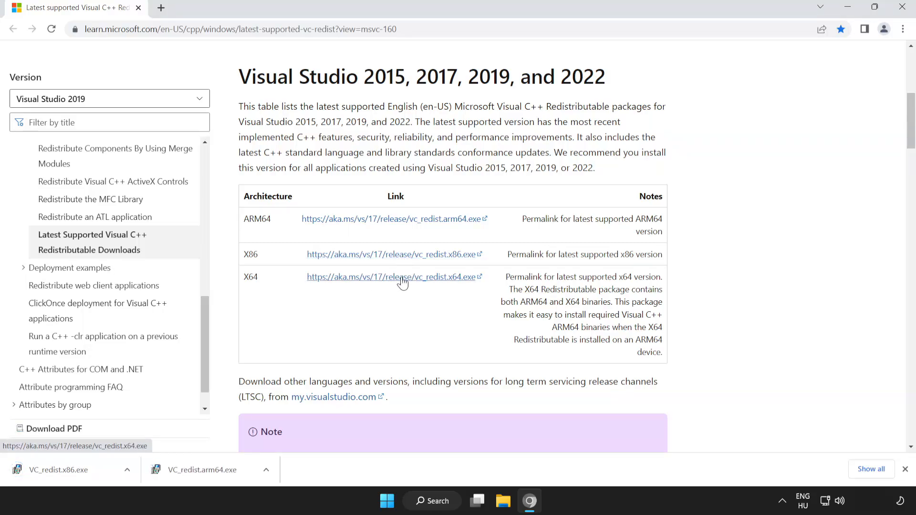
left_click(395, 277)
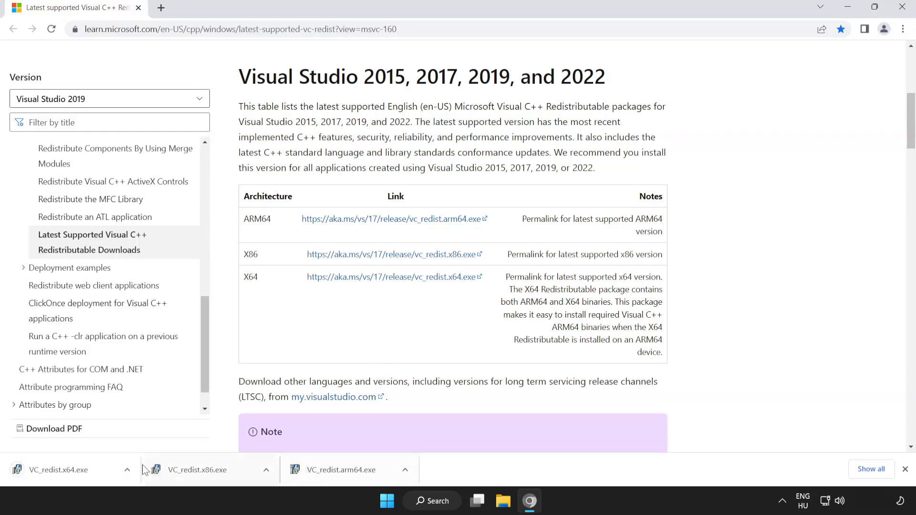
Run the ARM64 redistributable with the license accepted; its setup fails and is closed.
left_click(353, 469)
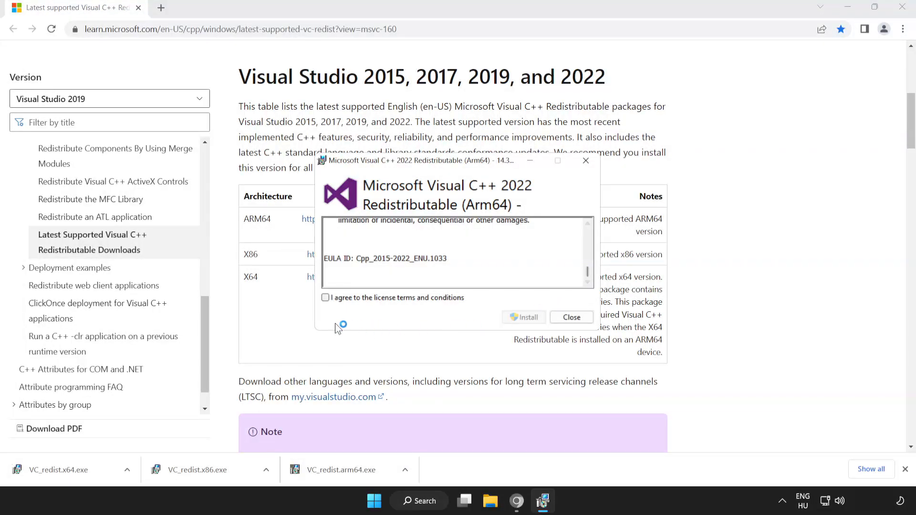
left_click(326, 298)
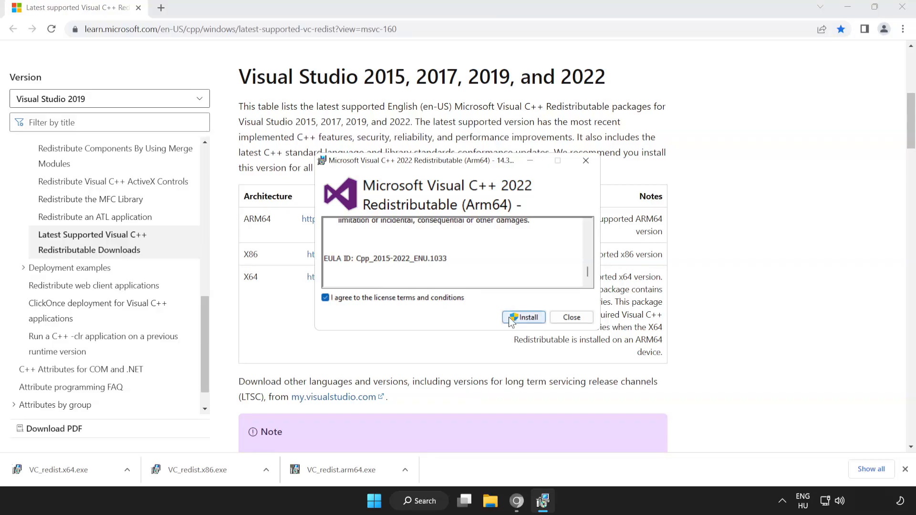
left_click(523, 317)
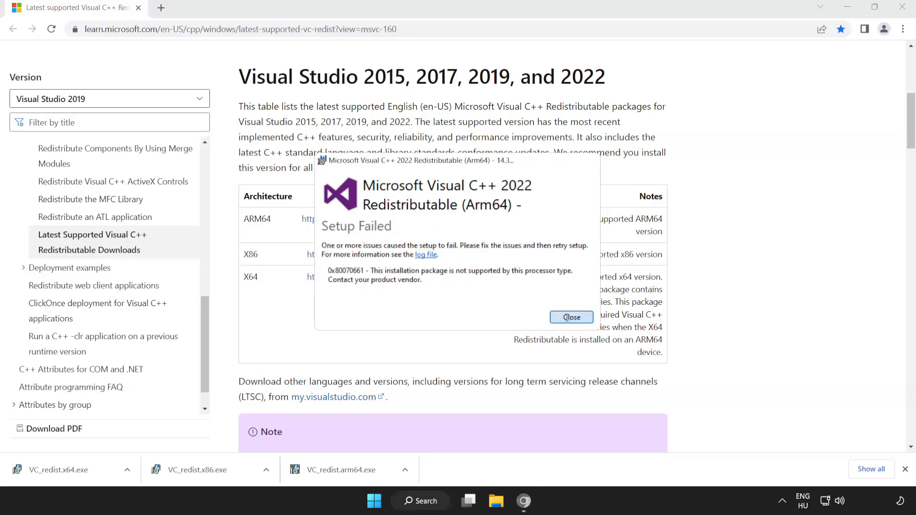
left_click(571, 318)
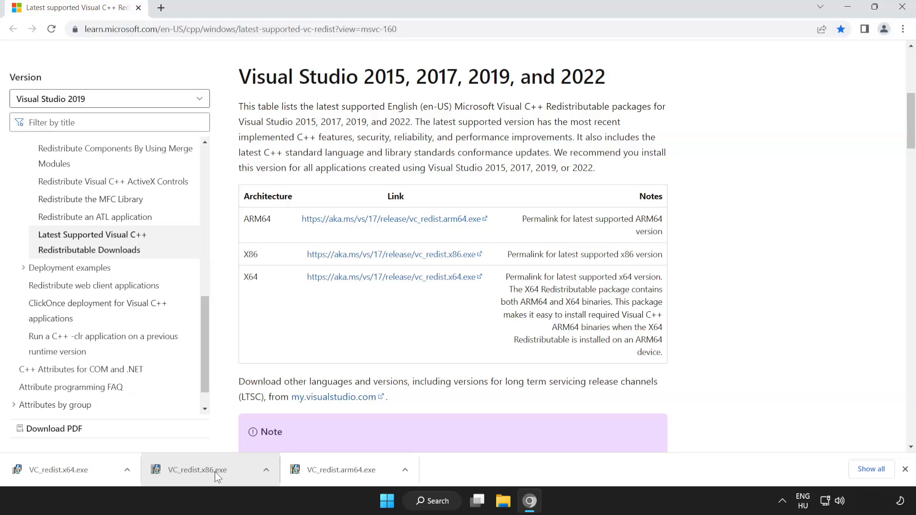
left_click(197, 469)
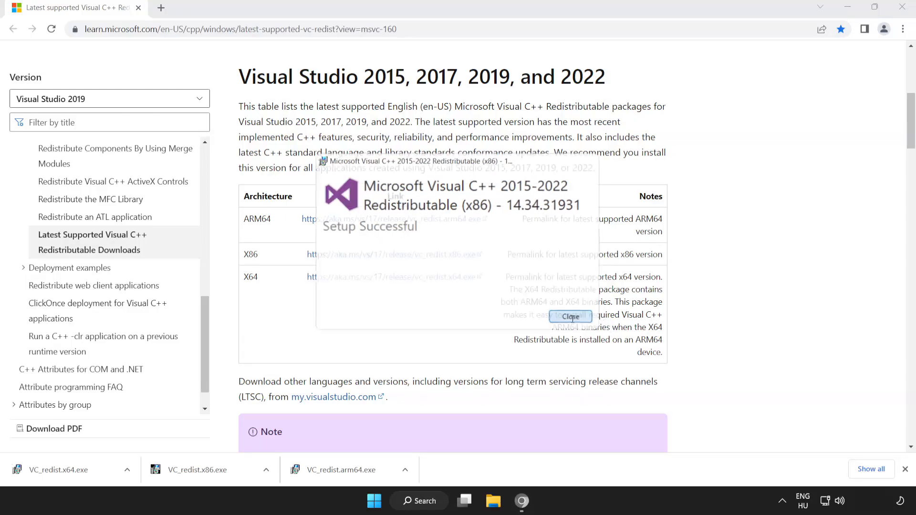
left_click(570, 317)
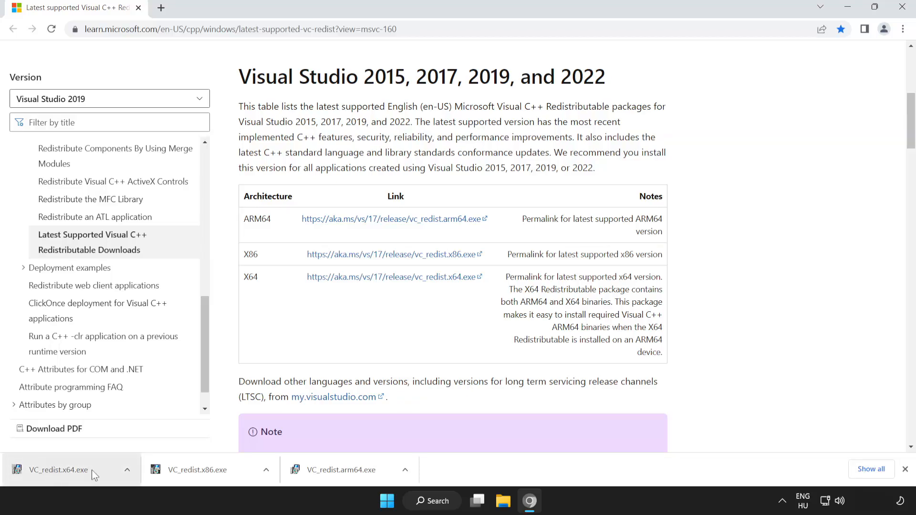
left_click(58, 469)
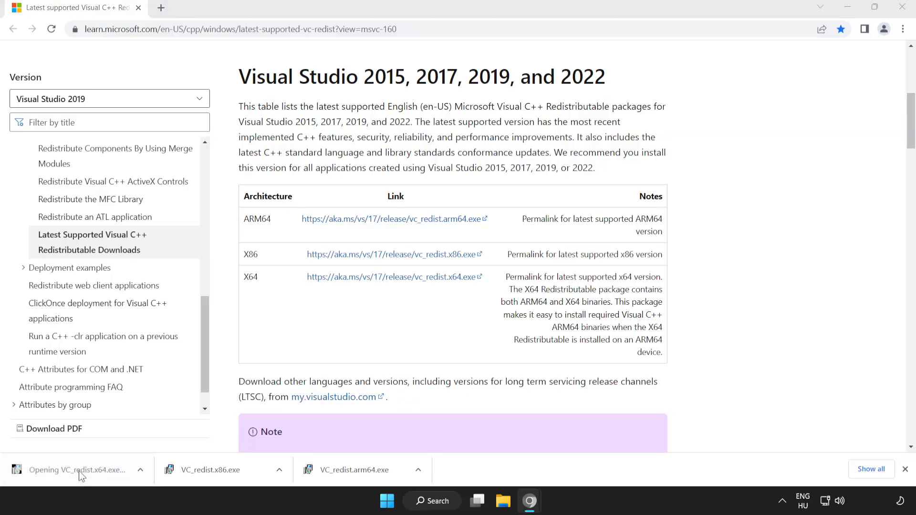
left_click(76, 469)
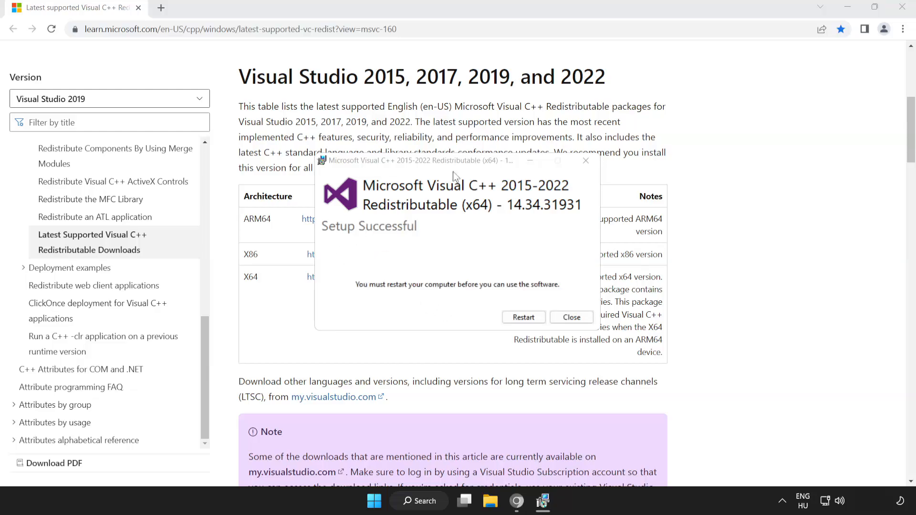
mouse_move(572, 318)
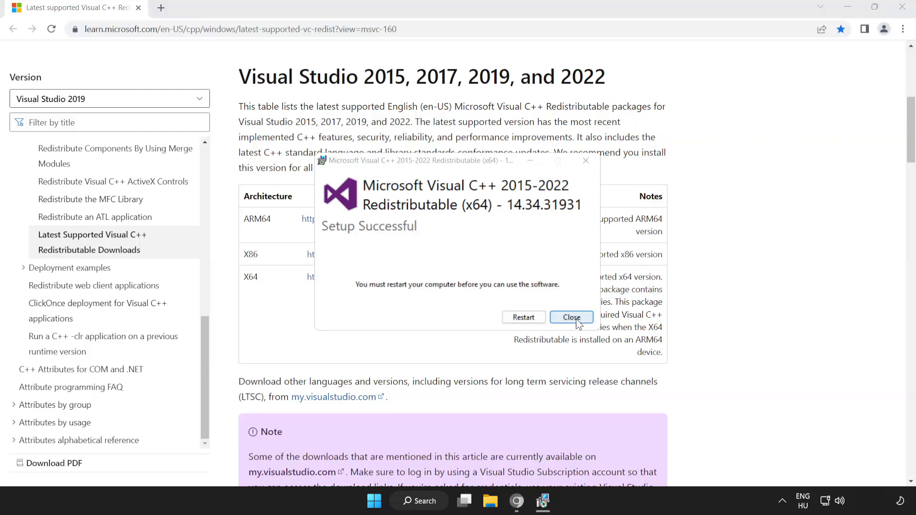
left_click(571, 318)
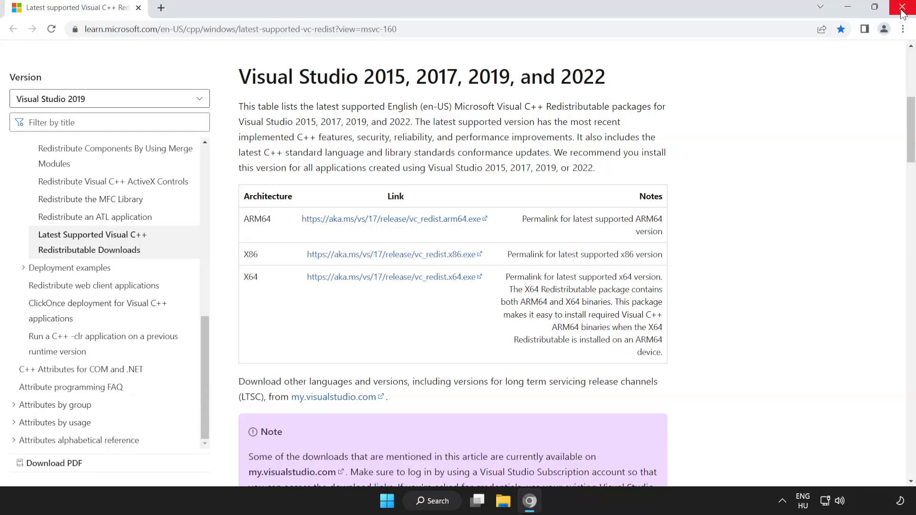
Close Chrome and reach the Start menu power options to restart the computer.
left_click(902, 7)
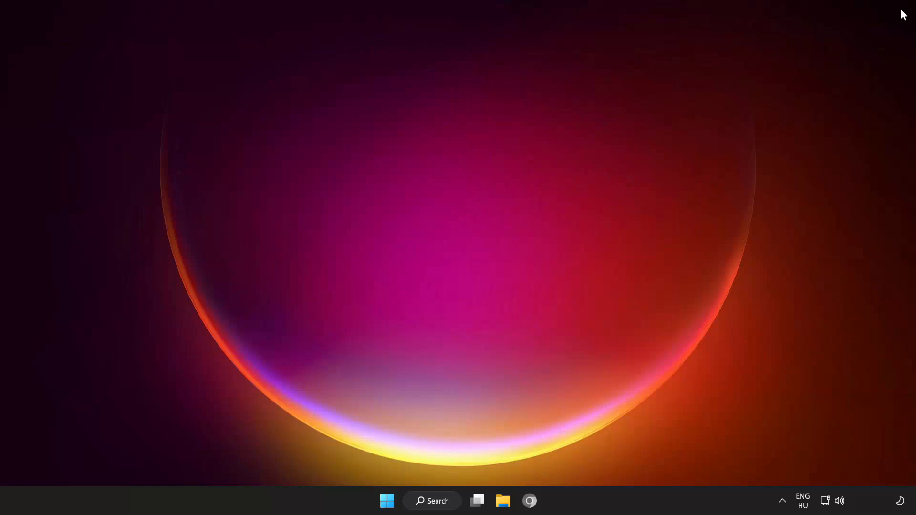
mouse_move(385, 500)
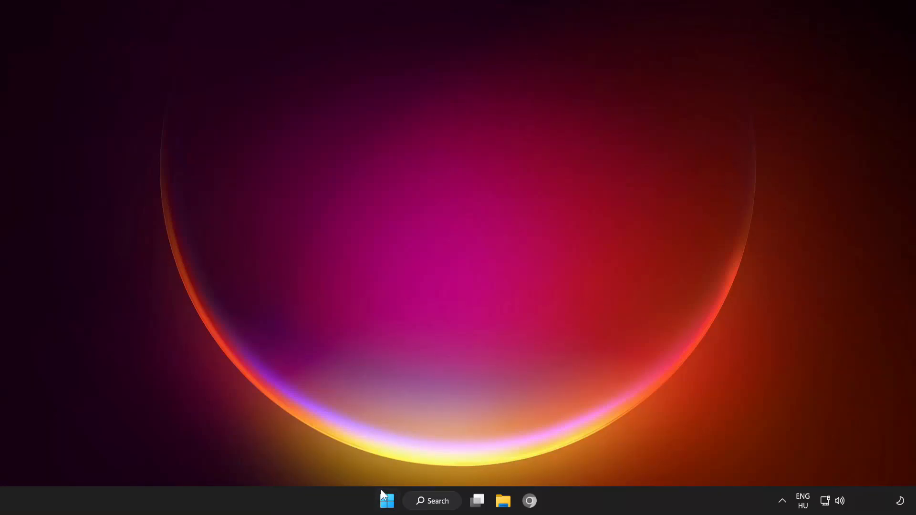
left_click(387, 501)
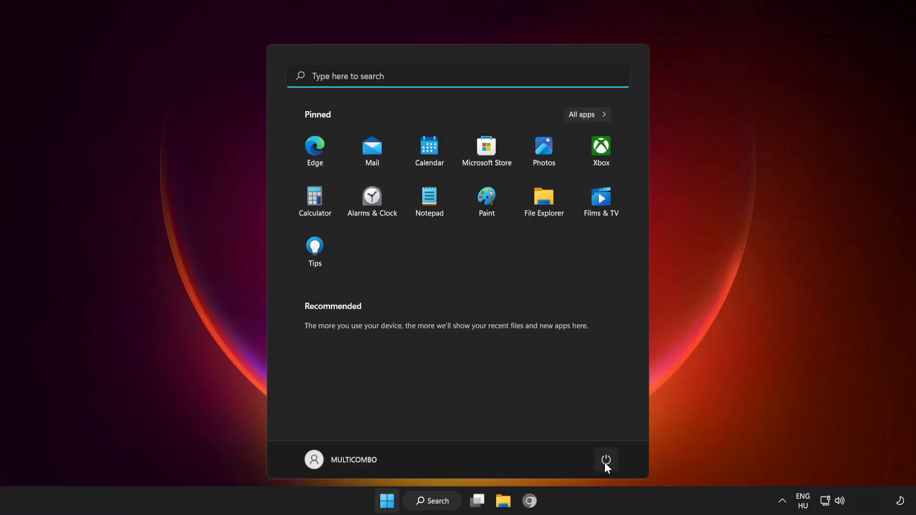
left_click(604, 459)
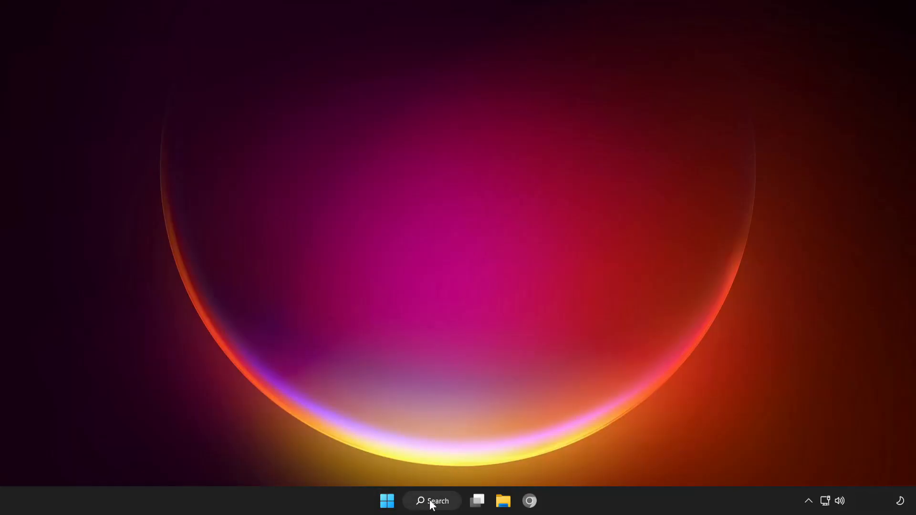
Launch Command Prompt as administrator from Windows search.
left_click(431, 514)
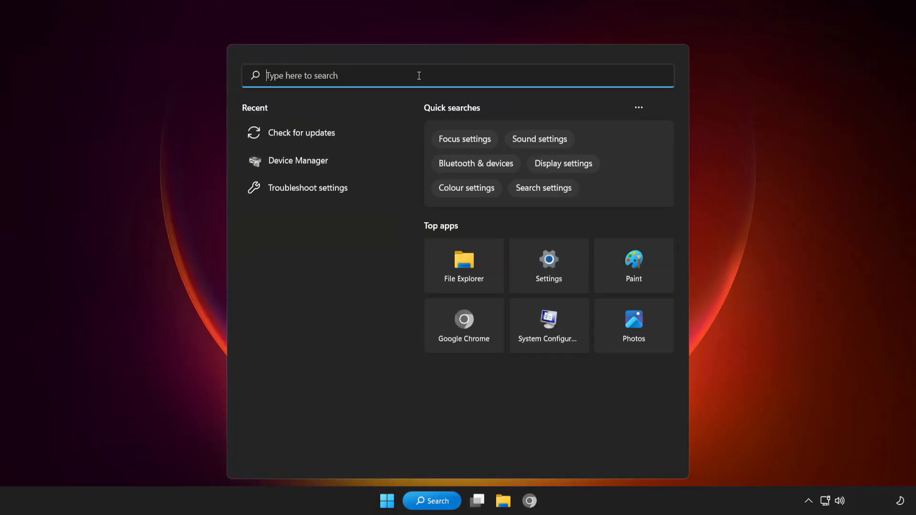
type("cmd")
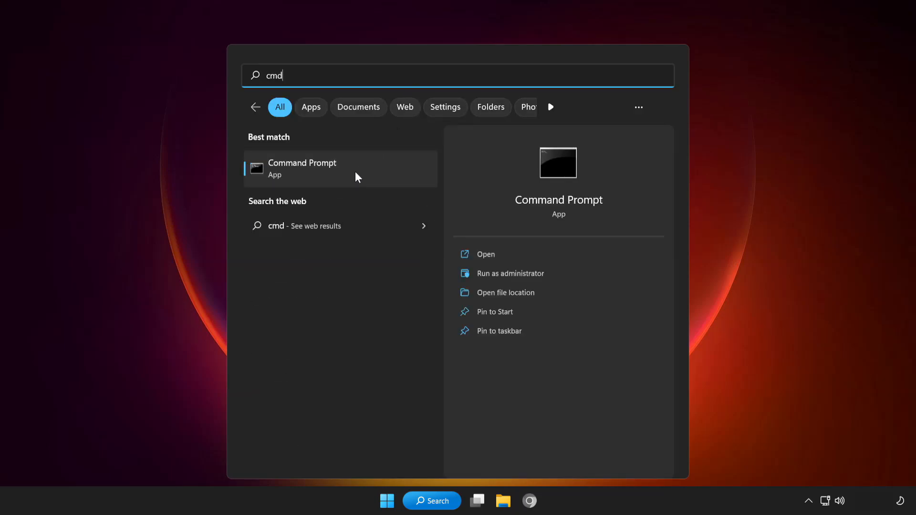
right_click(355, 172)
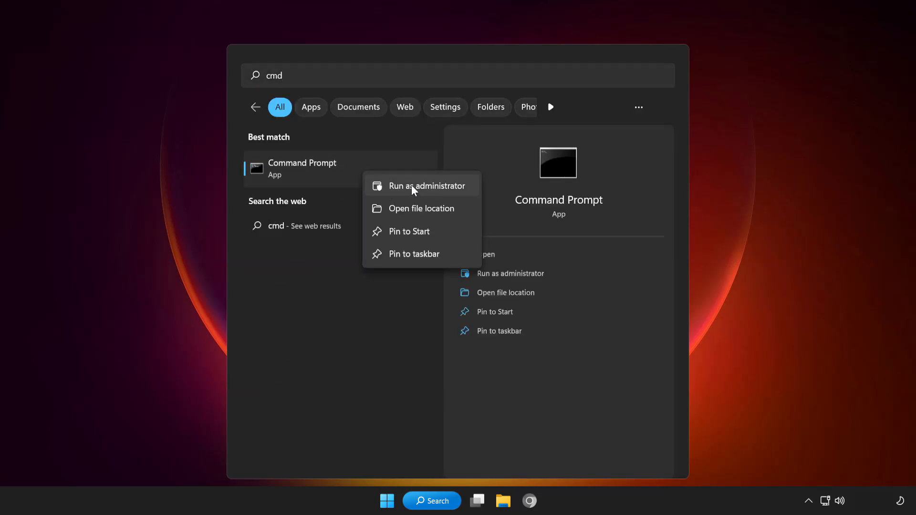
left_click(428, 186)
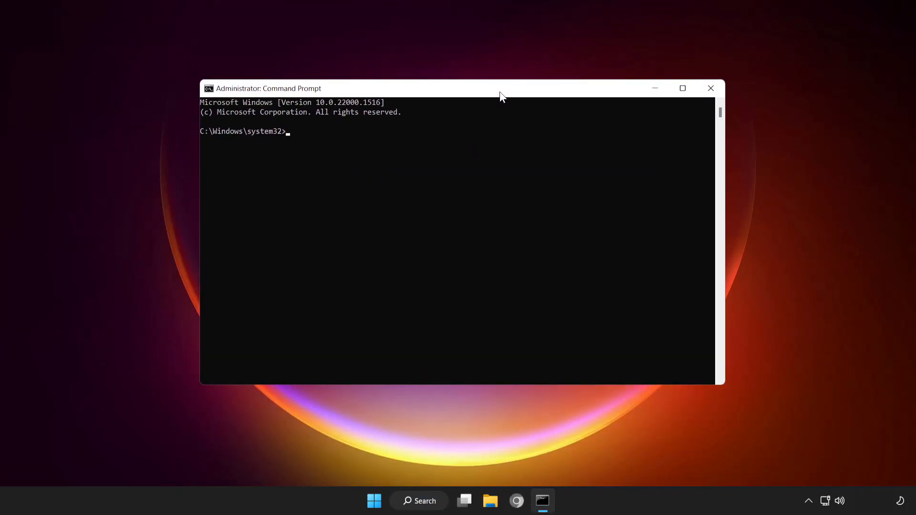
Run sfc /scannow to completion, repairing corrupt files, then close the window.
type("s")
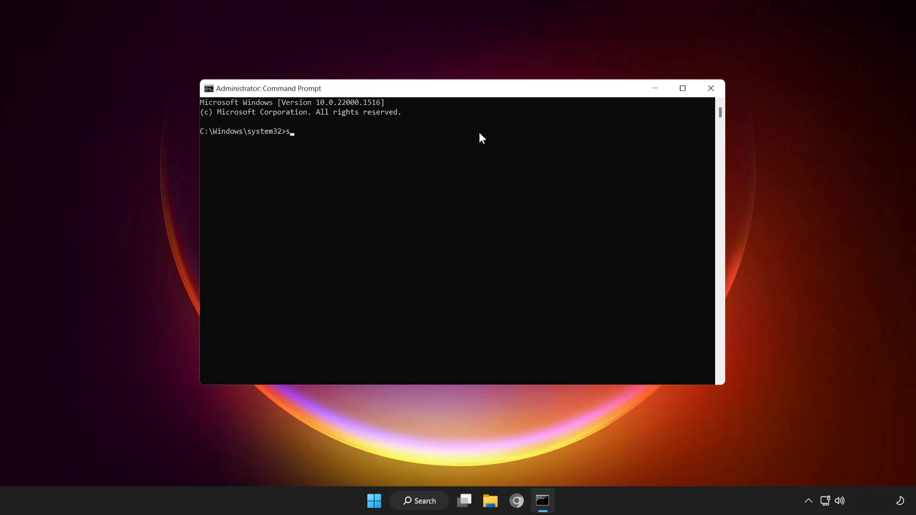
type("fc /")
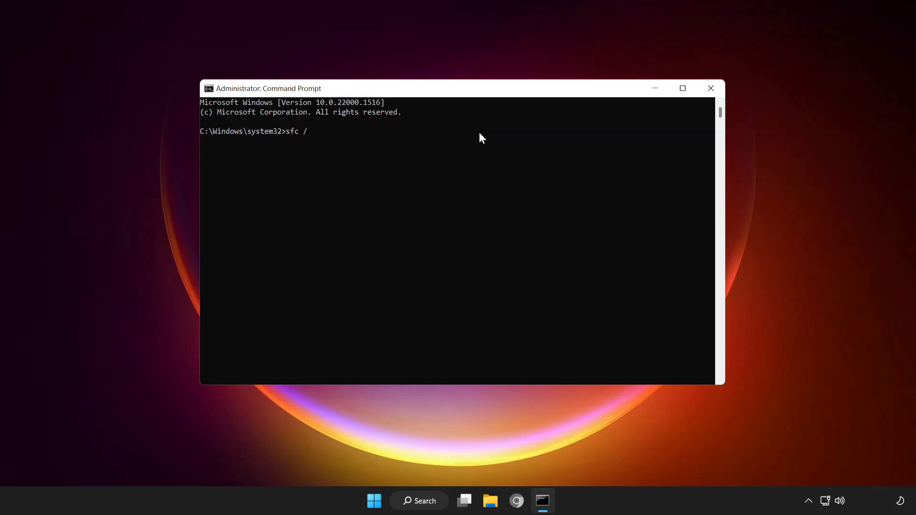
type("scannow")
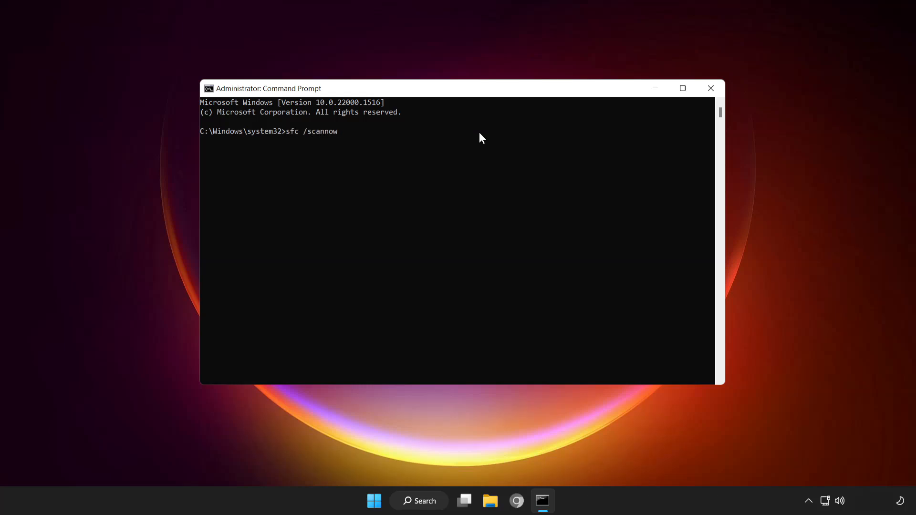
key("Enter")
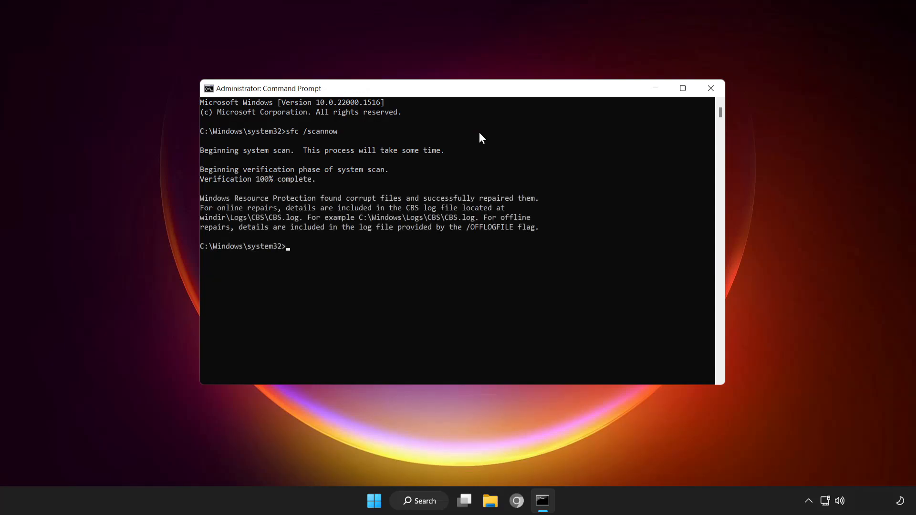
mouse_move(710, 87)
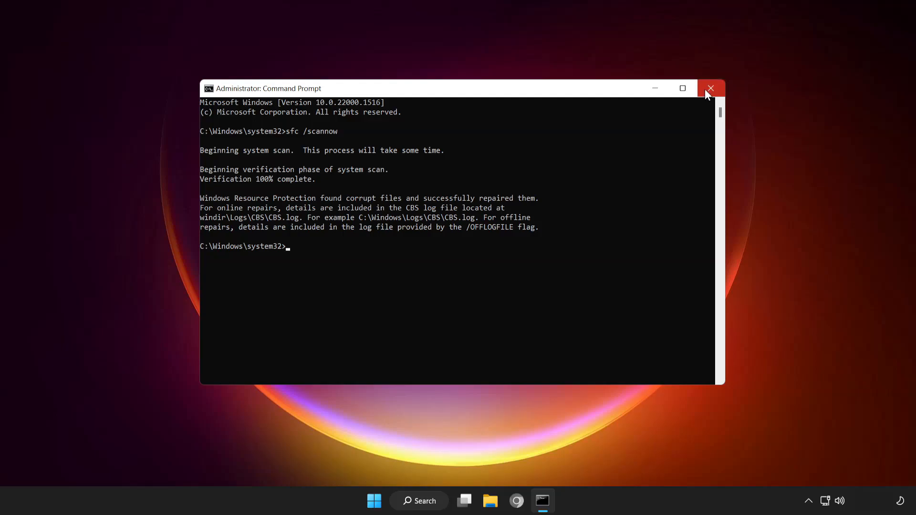
left_click(711, 88)
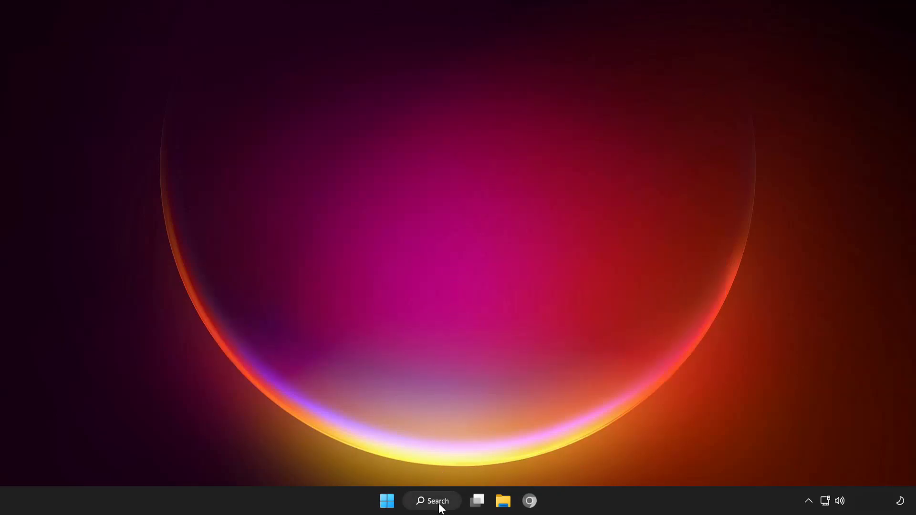
Launch Windows Security and go to Virus & threat protection.
left_click(435, 501)
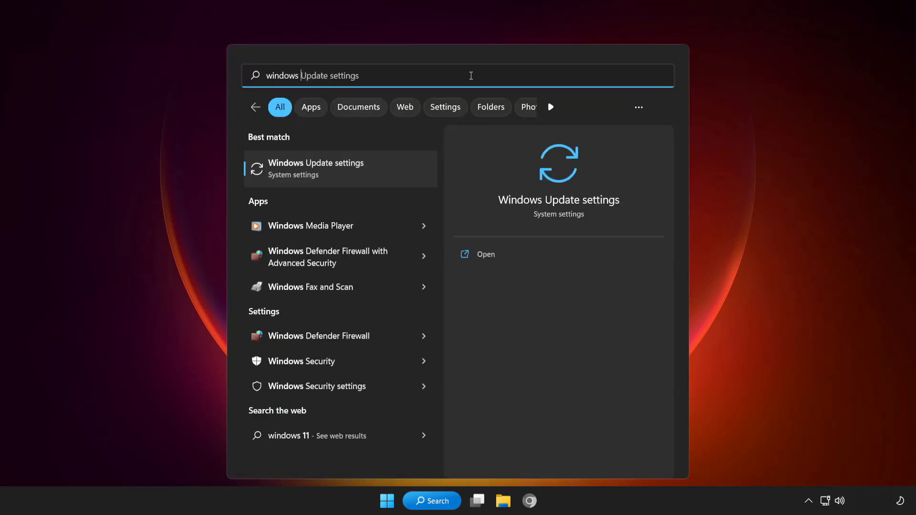
type("windows security")
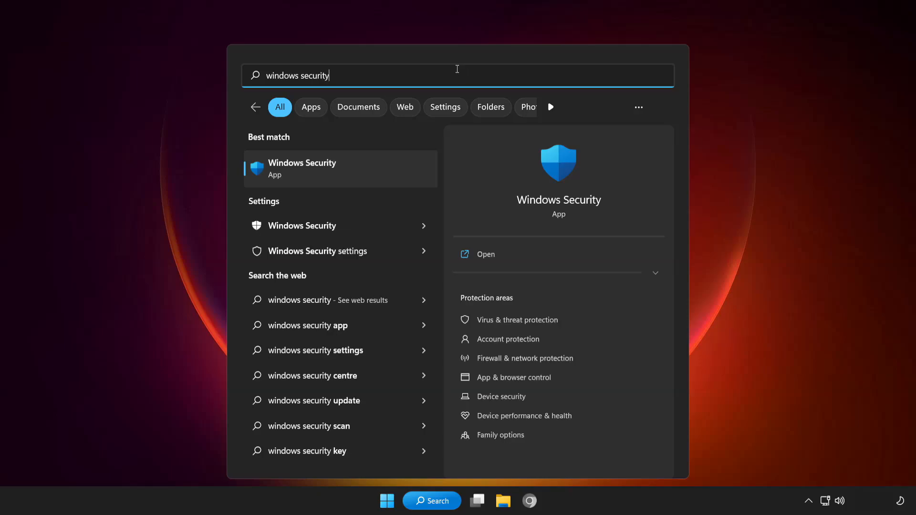
mouse_move(344, 176)
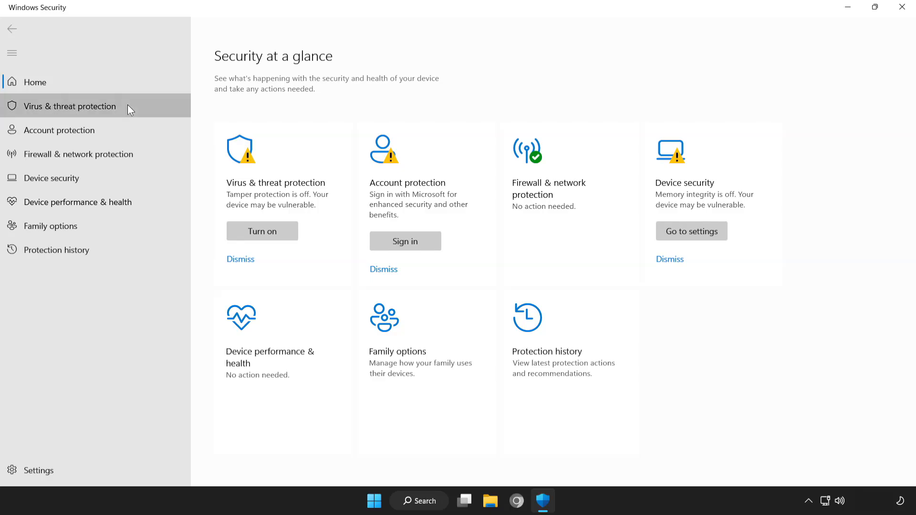
left_click(69, 106)
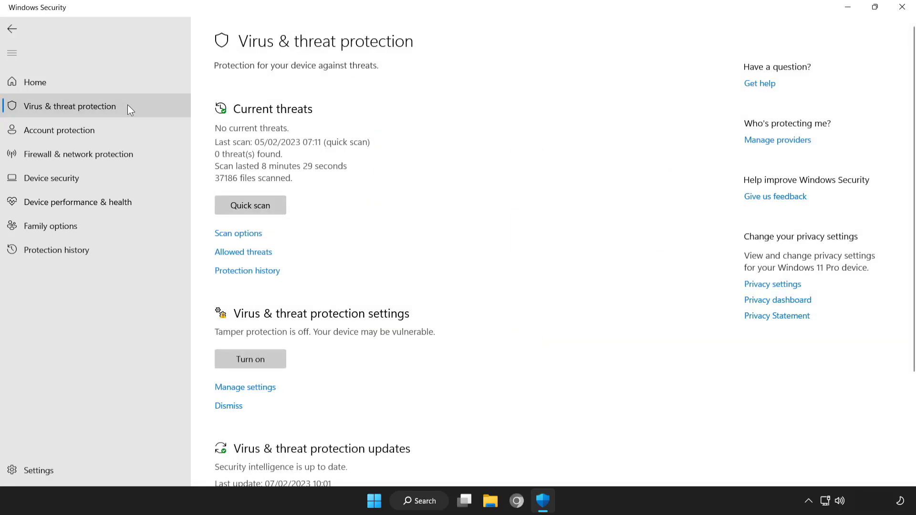
mouse_move(797, 216)
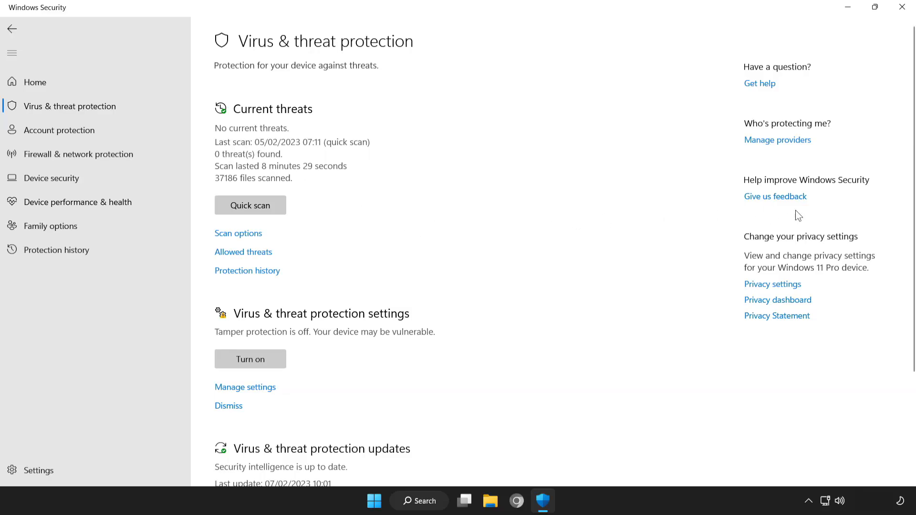
Reach the antivirus Exclusions page through Manage settings.
scroll("down", 3)
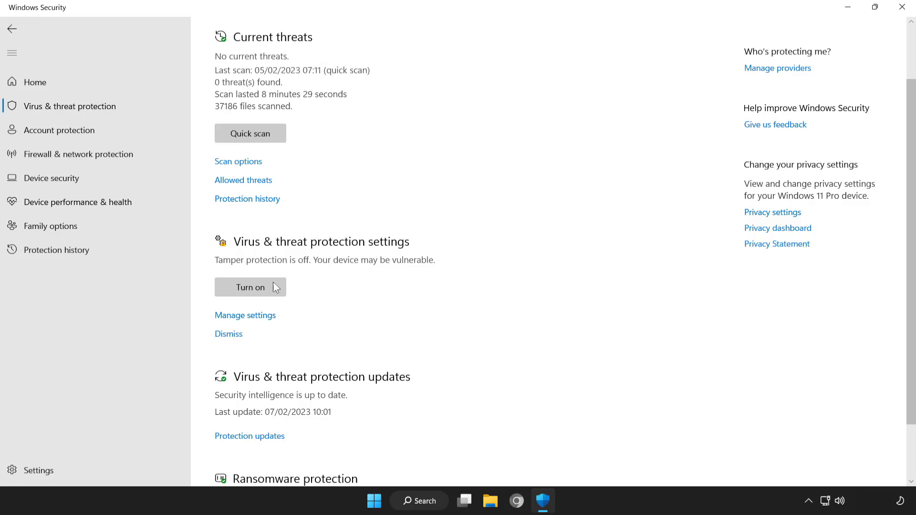
mouse_move(253, 321)
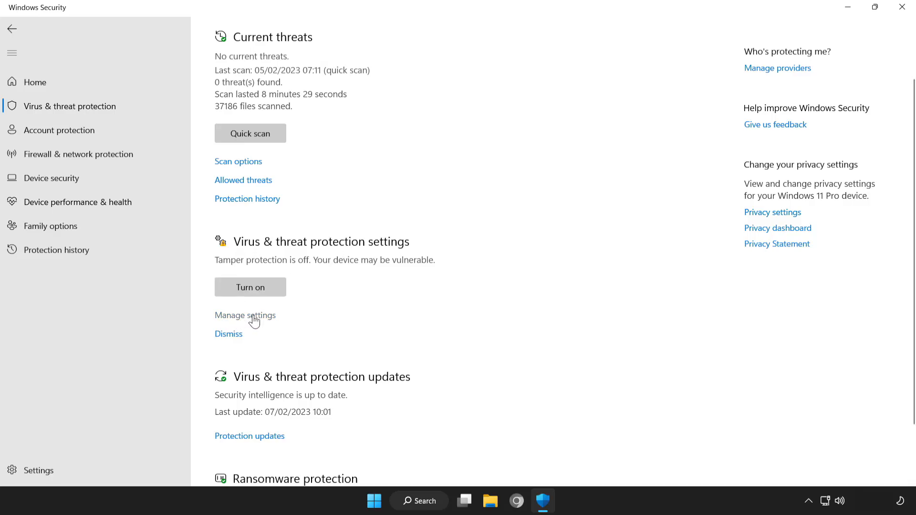
left_click(244, 315)
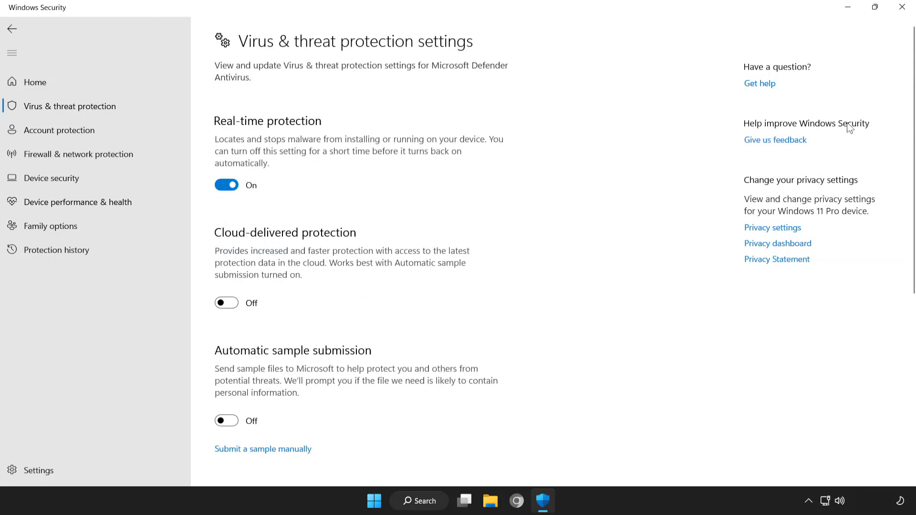
scroll("down", 3)
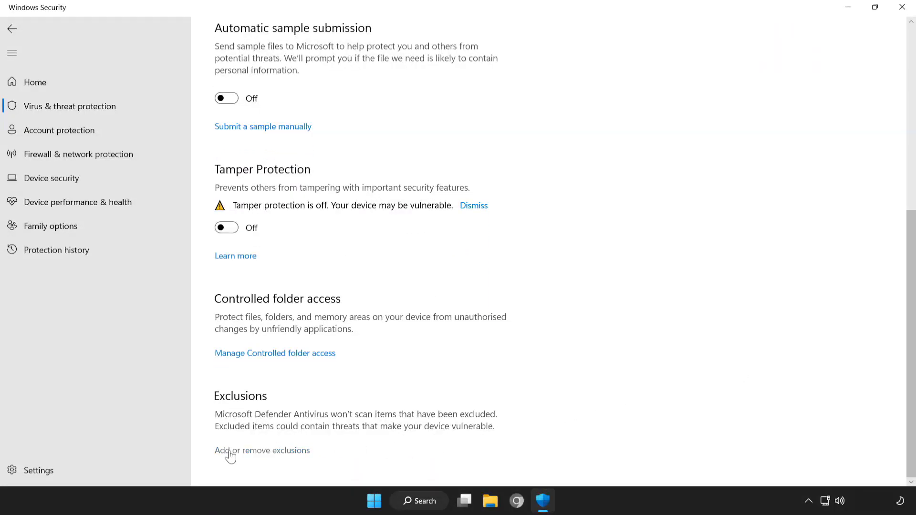
mouse_move(276, 455)
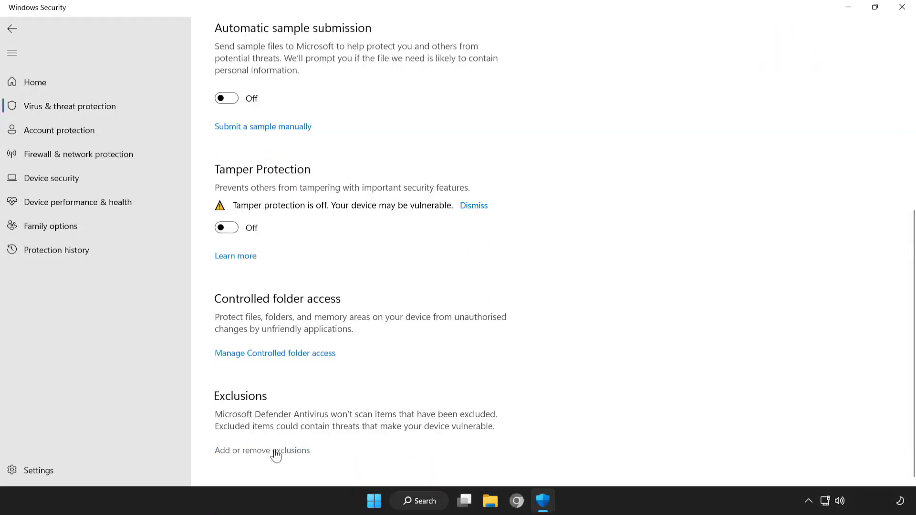
left_click(261, 450)
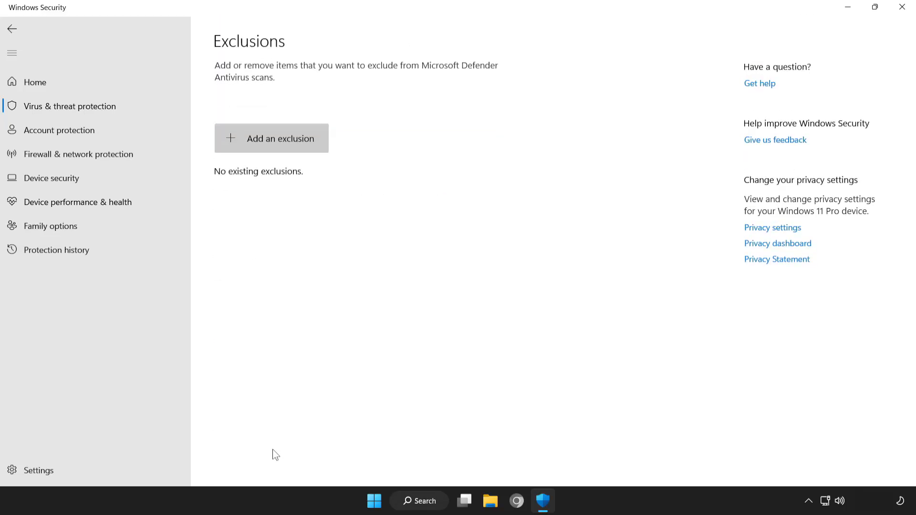
mouse_move(268, 149)
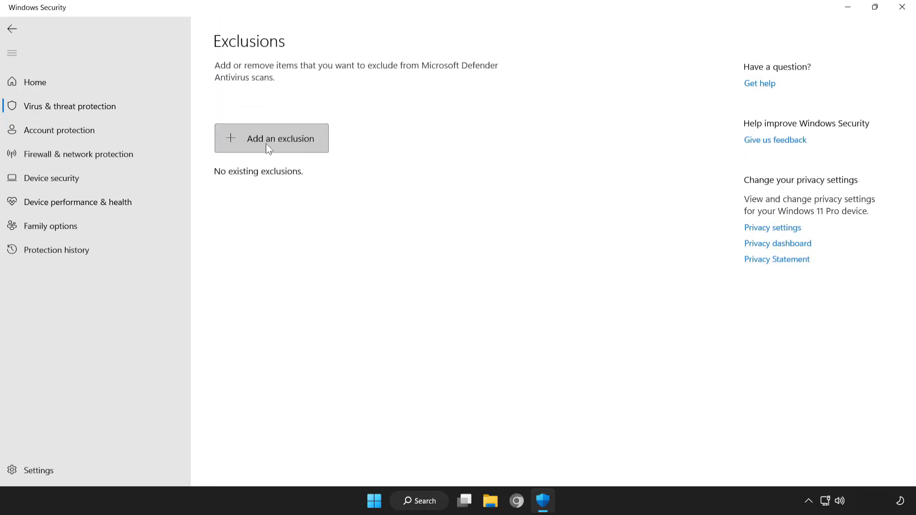
Add the NOT WORKING APP shortcut from Program Files (x86) as a file exclusion.
left_click(271, 138)
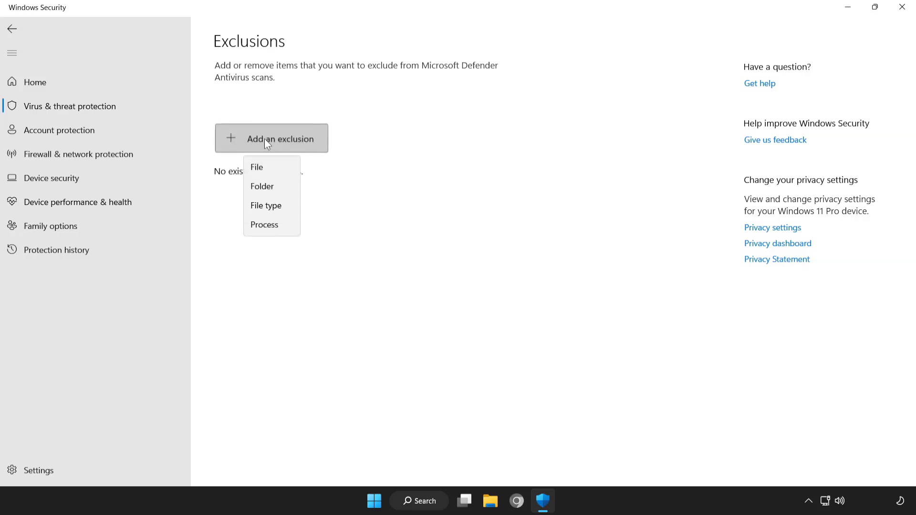
mouse_move(273, 187)
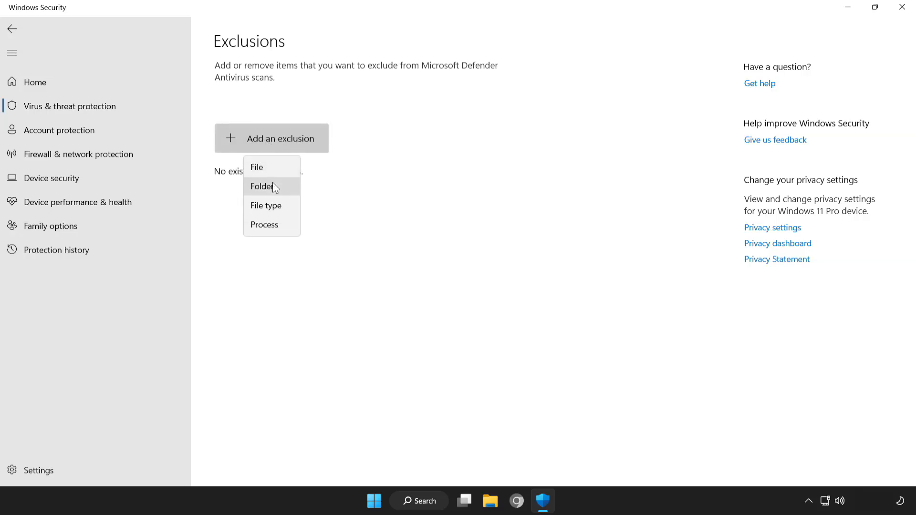
mouse_move(282, 172)
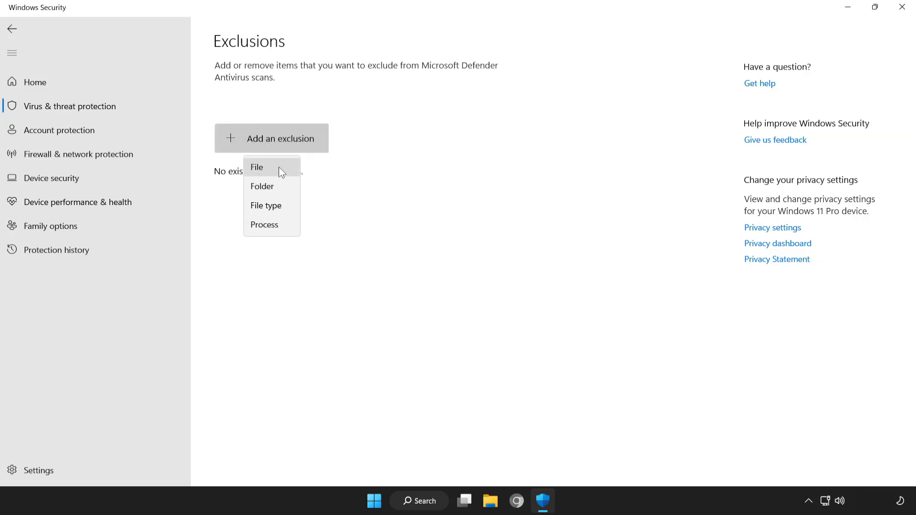
left_click(257, 167)
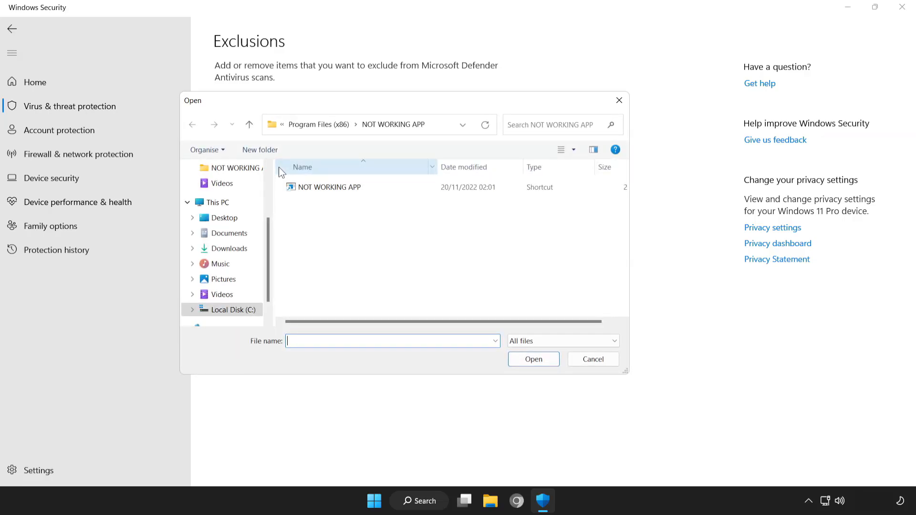
left_click(329, 187)
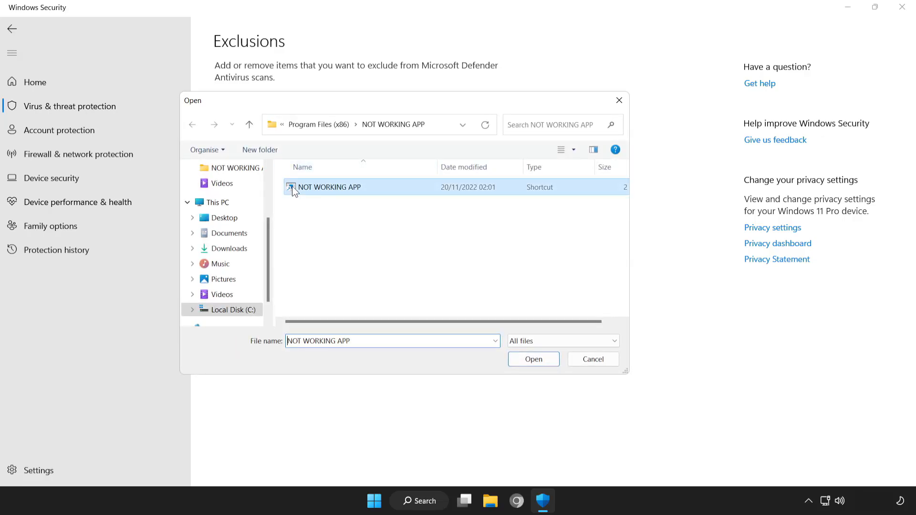
mouse_move(454, 211)
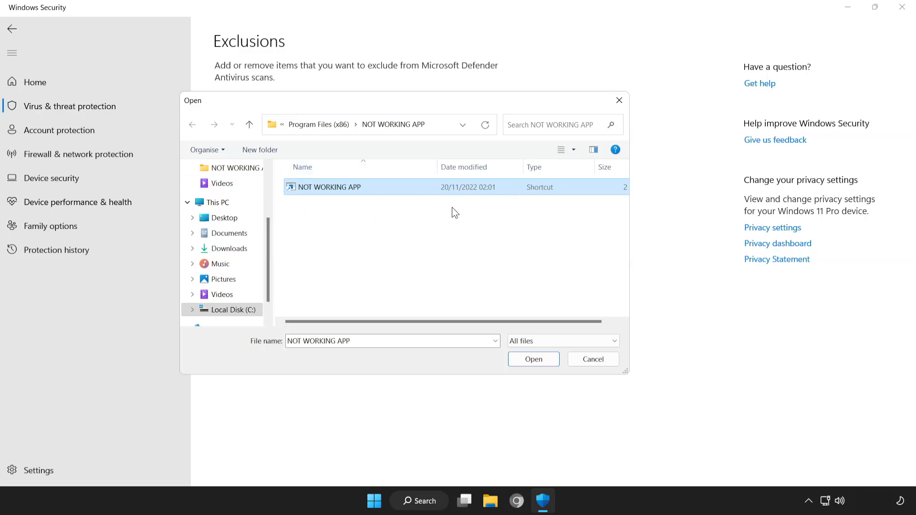
mouse_move(465, 265)
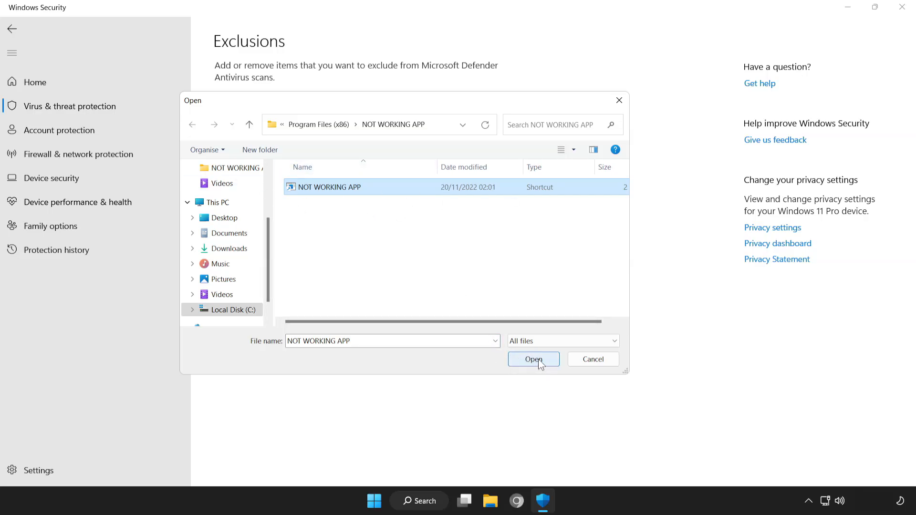
left_click(533, 359)
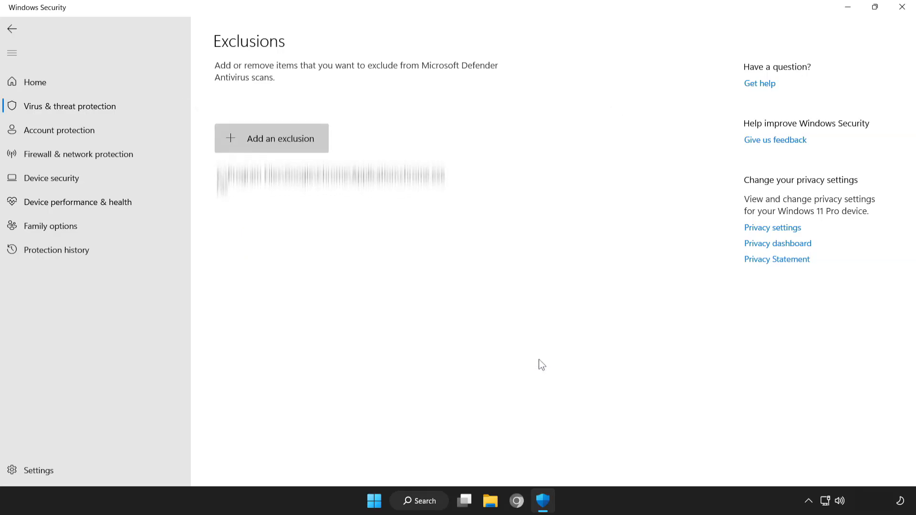
mouse_move(459, 261)
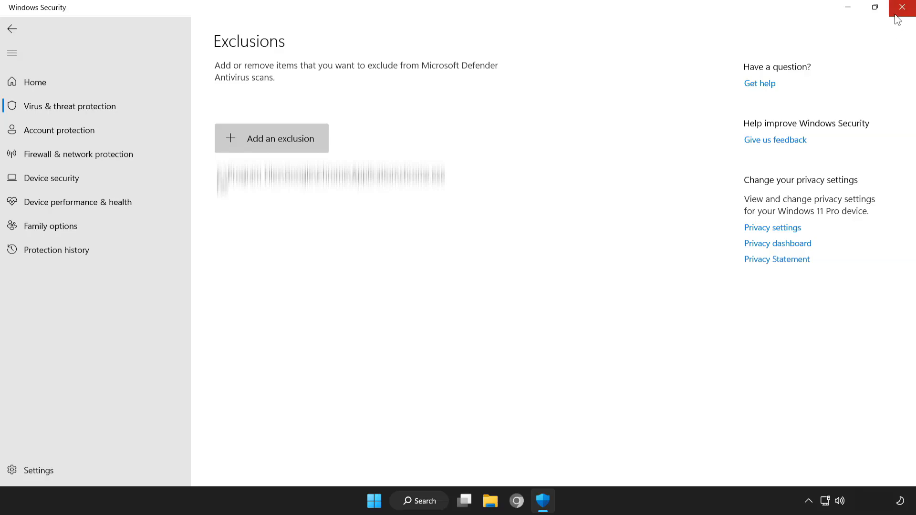
Close Windows Security, leaving the desktop ready for a restart.
left_click(902, 6)
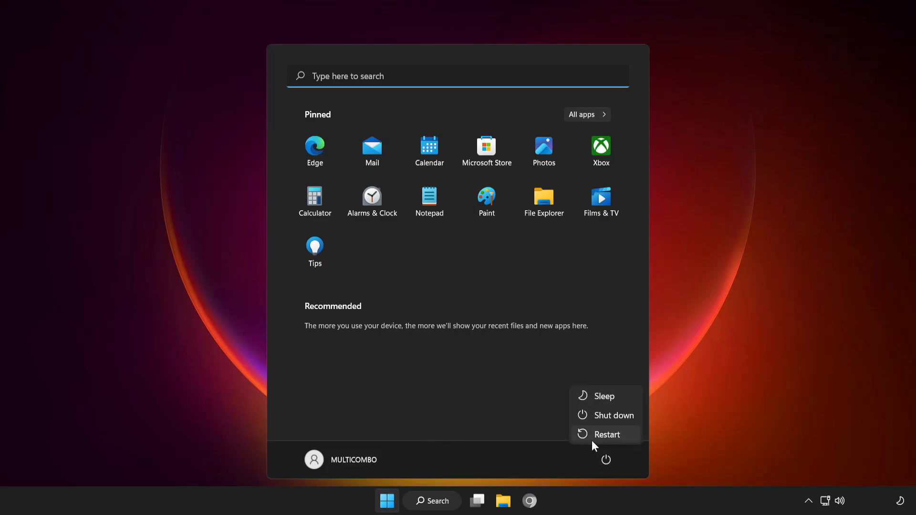
mouse_move(605, 443)
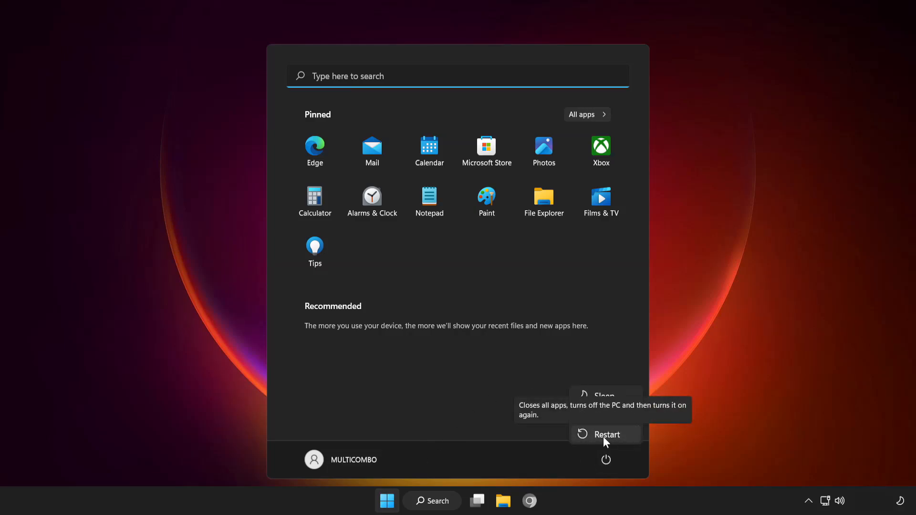